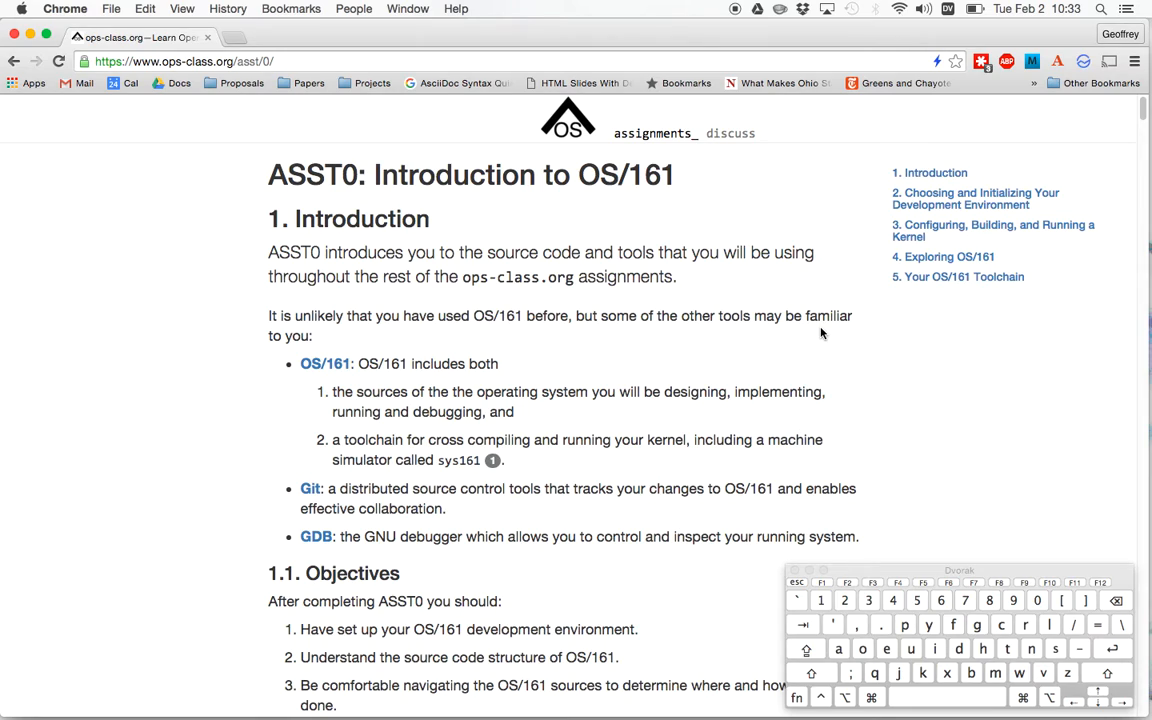
pyautogui.moveTo(968, 369)
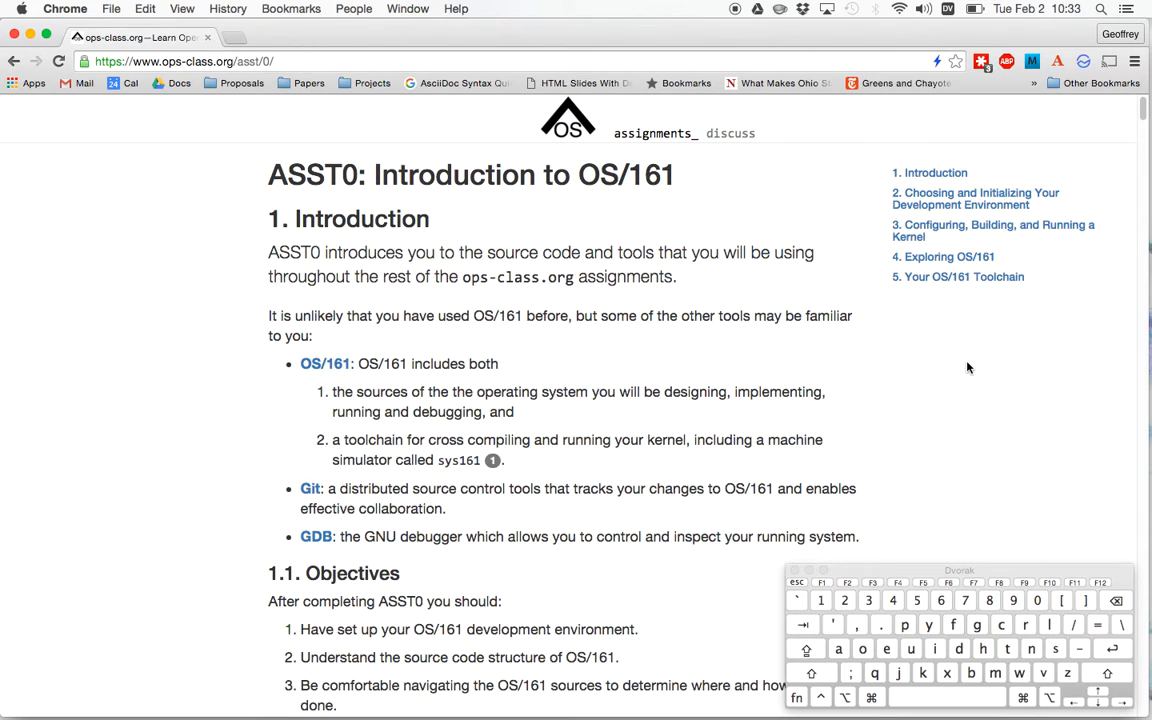
# Jump to ASST0 section 2, Choosing and Initializing Your Development Environment.
pyautogui.click(972, 198)
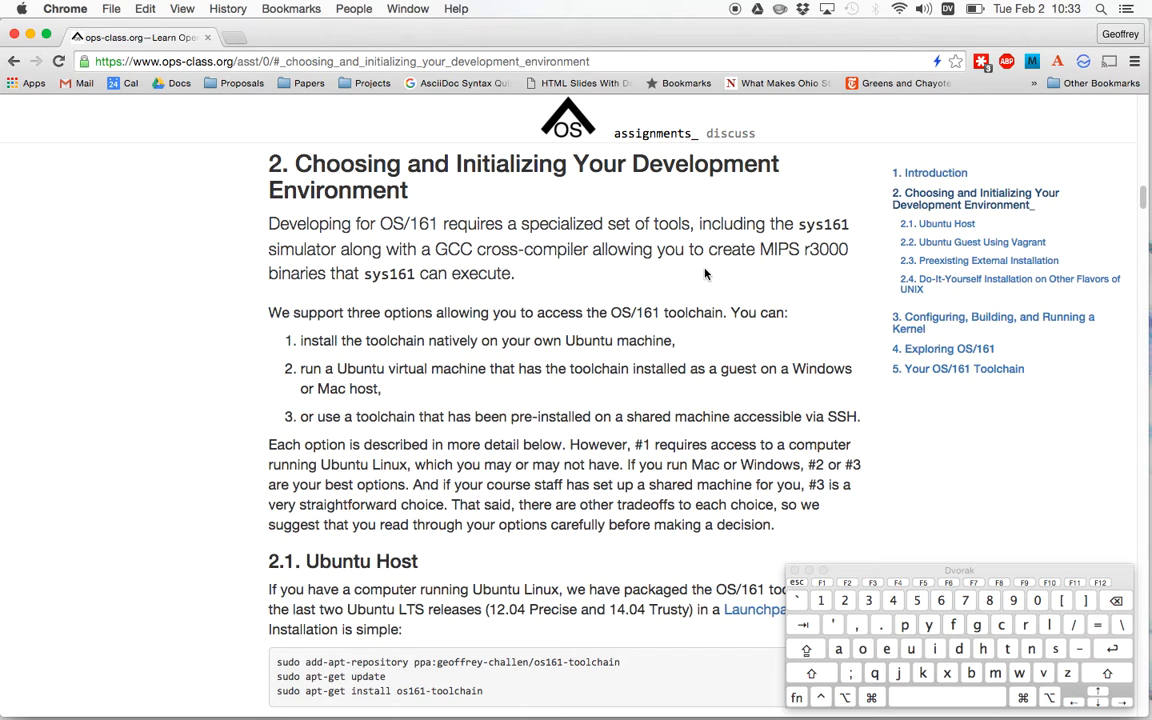
# Scroll past the 2.1 Ubuntu Host commands to section 2.2 Ubuntu Guest Using Vagrant.
pyautogui.scroll(-3)
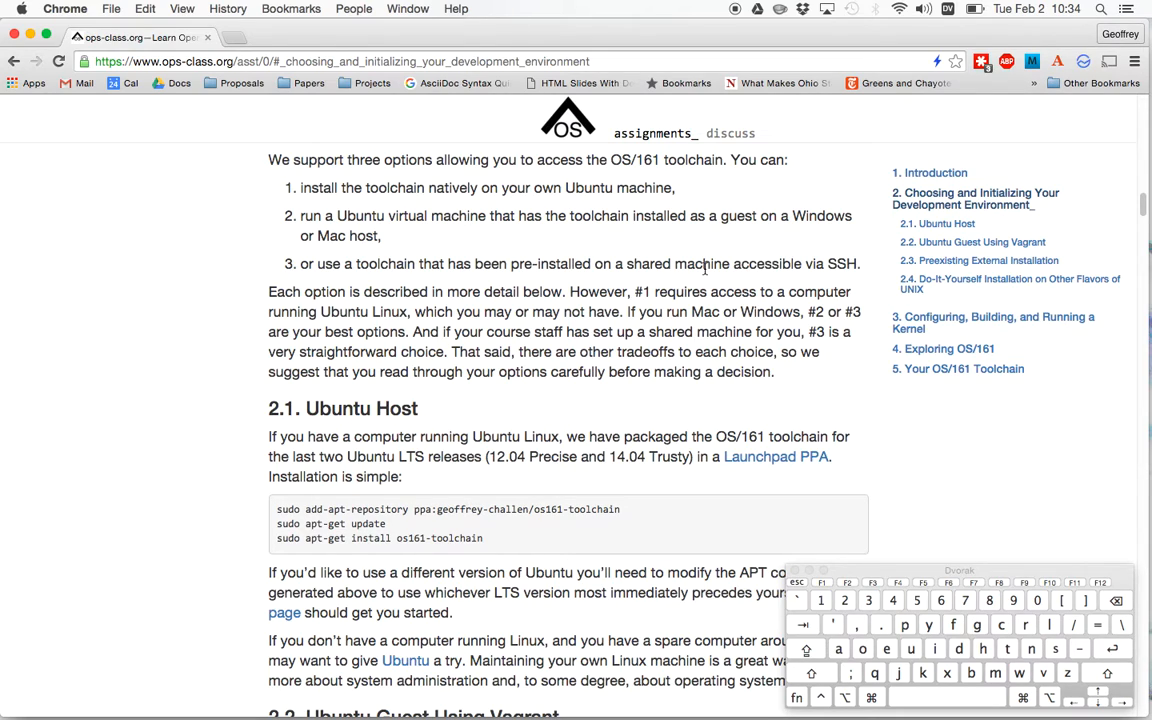
pyautogui.scroll(-3)
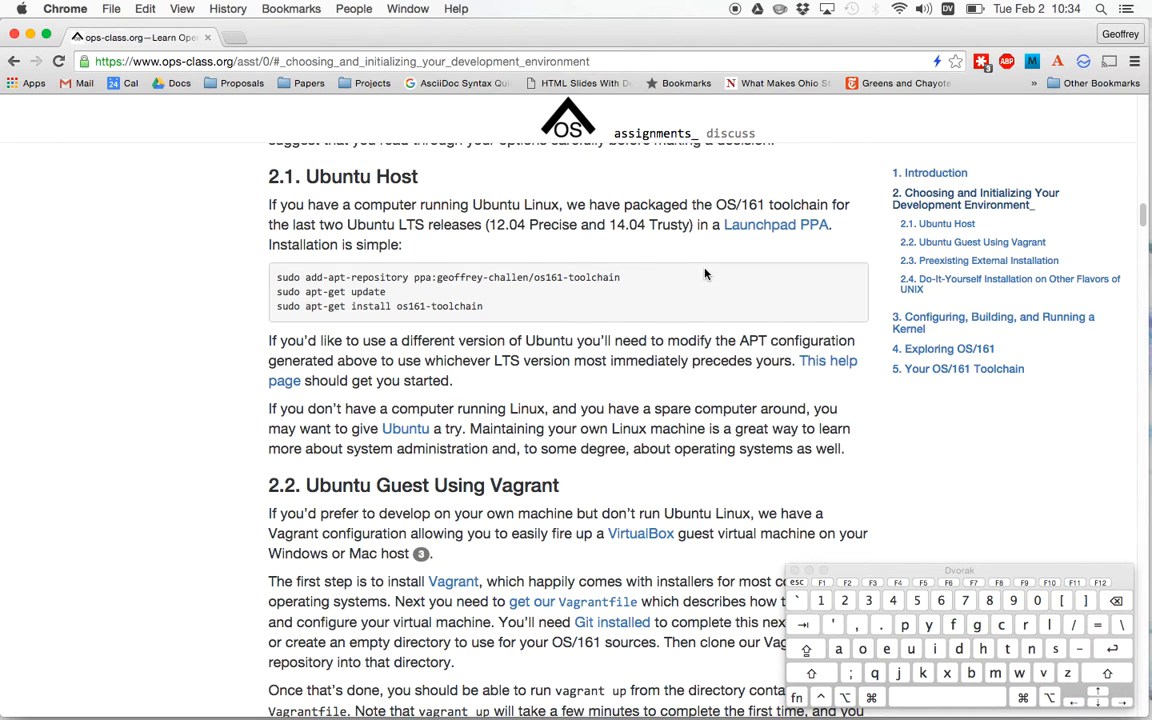
pyautogui.scroll(-3)
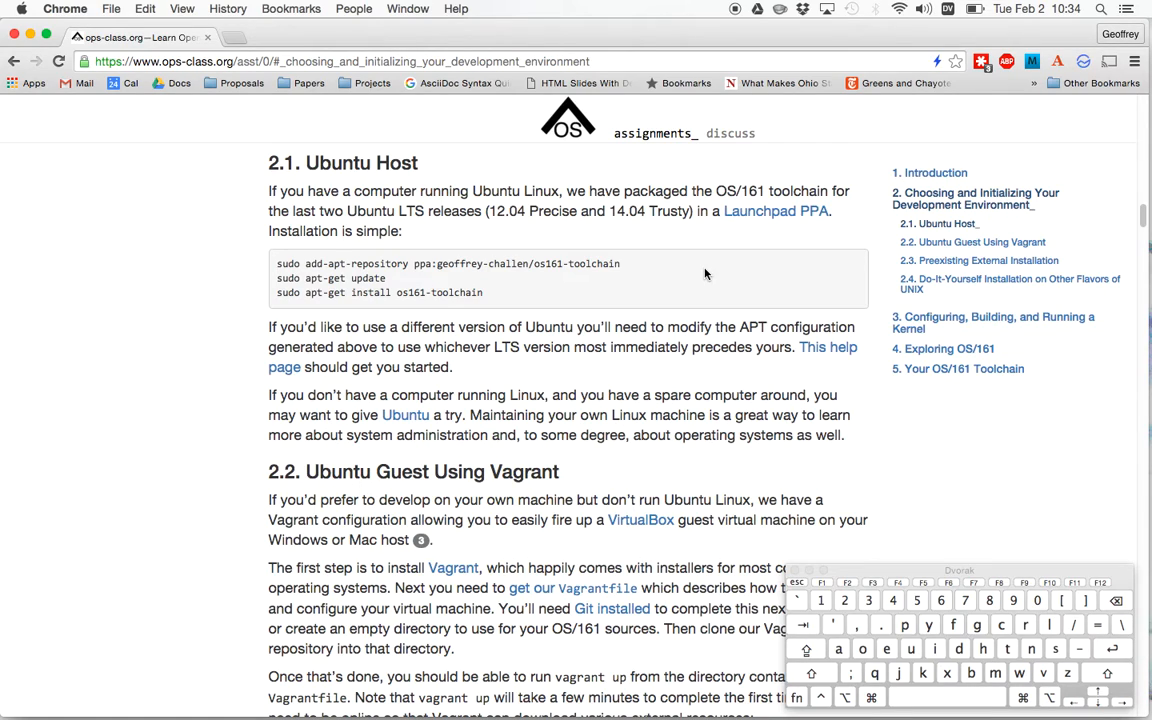
pyautogui.scroll(-3)
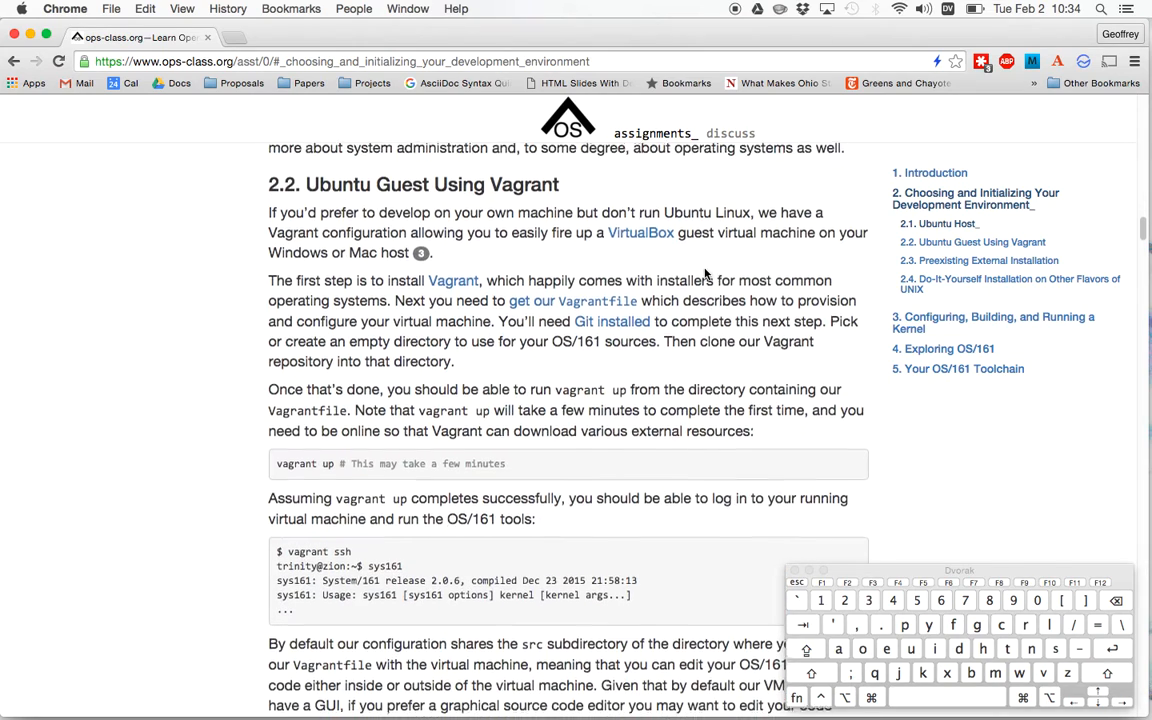
pyautogui.scroll(-3)
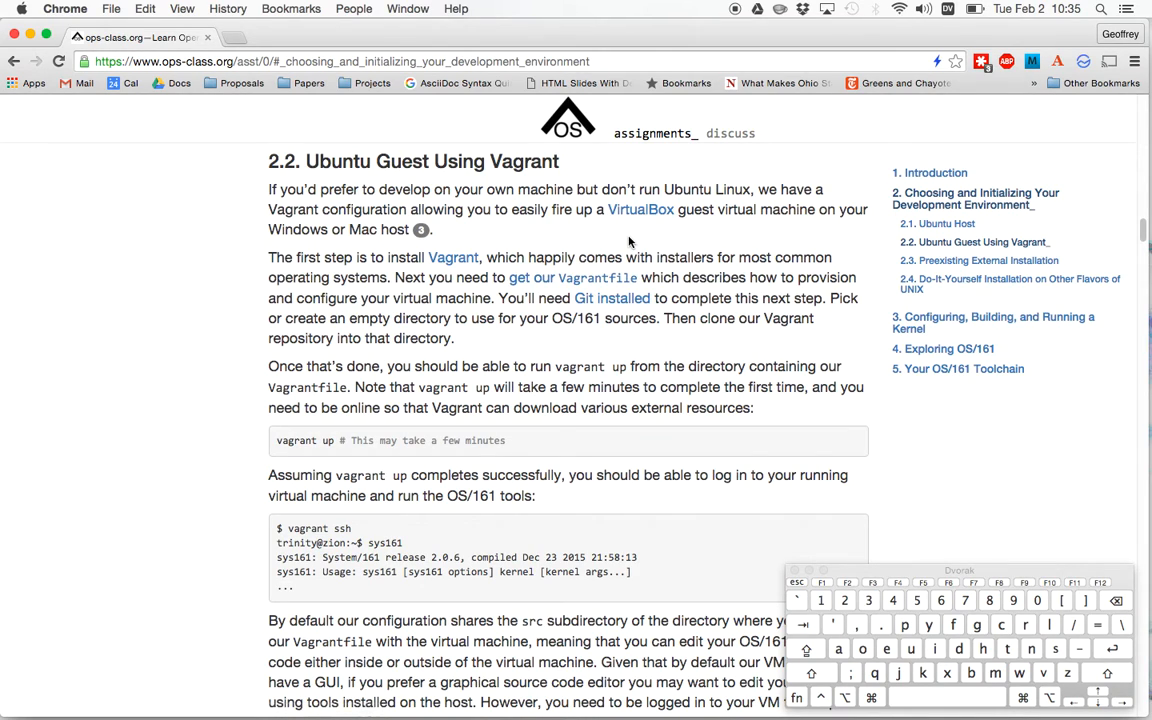
pyautogui.moveTo(596, 277)
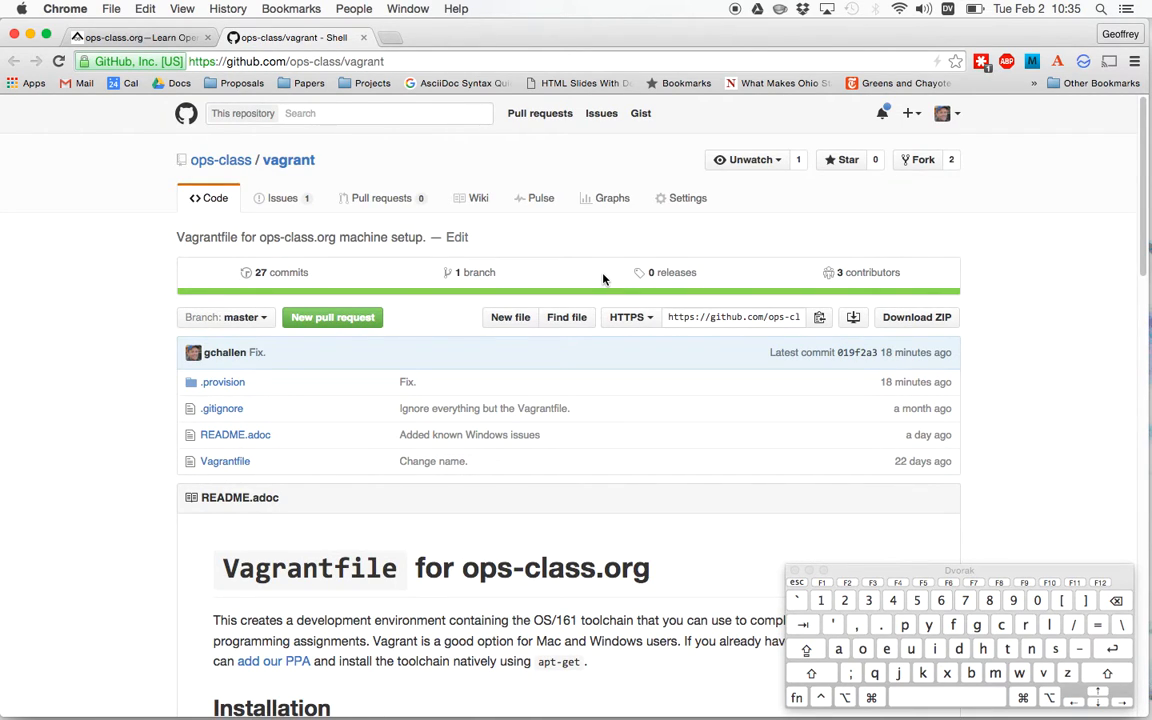
pyautogui.moveTo(980, 355)
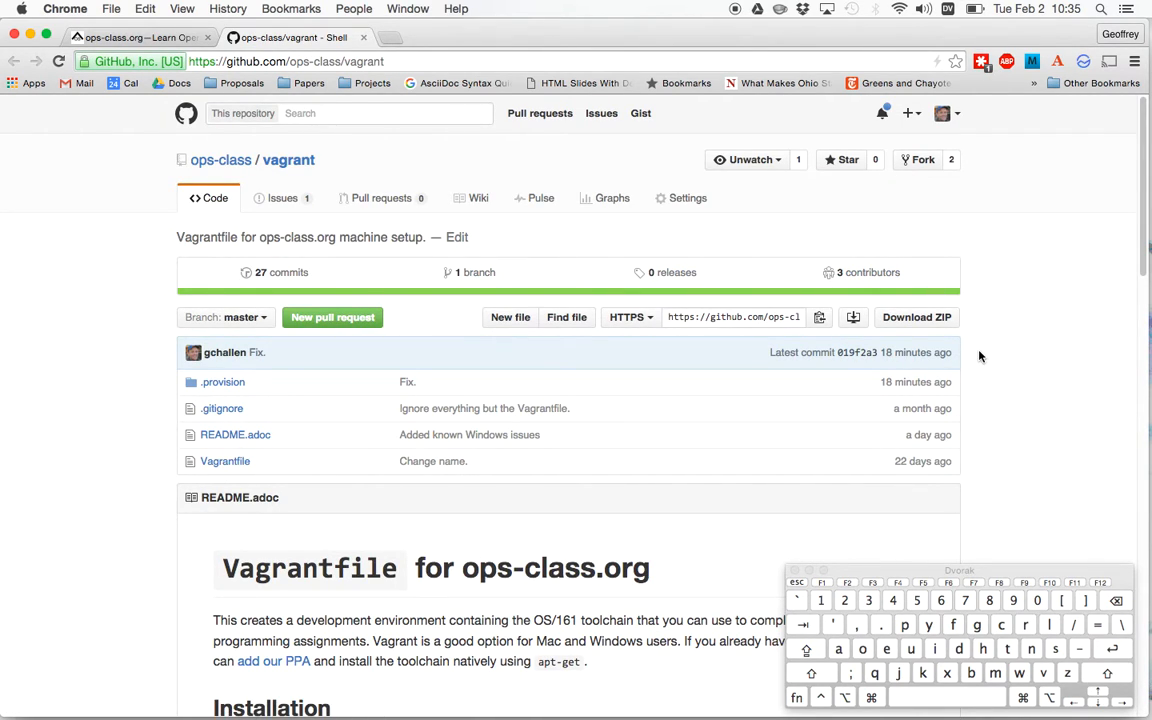
# Scroll through the ops-class/vagrant README, including its Windows workarounds.
pyautogui.scroll(-3)
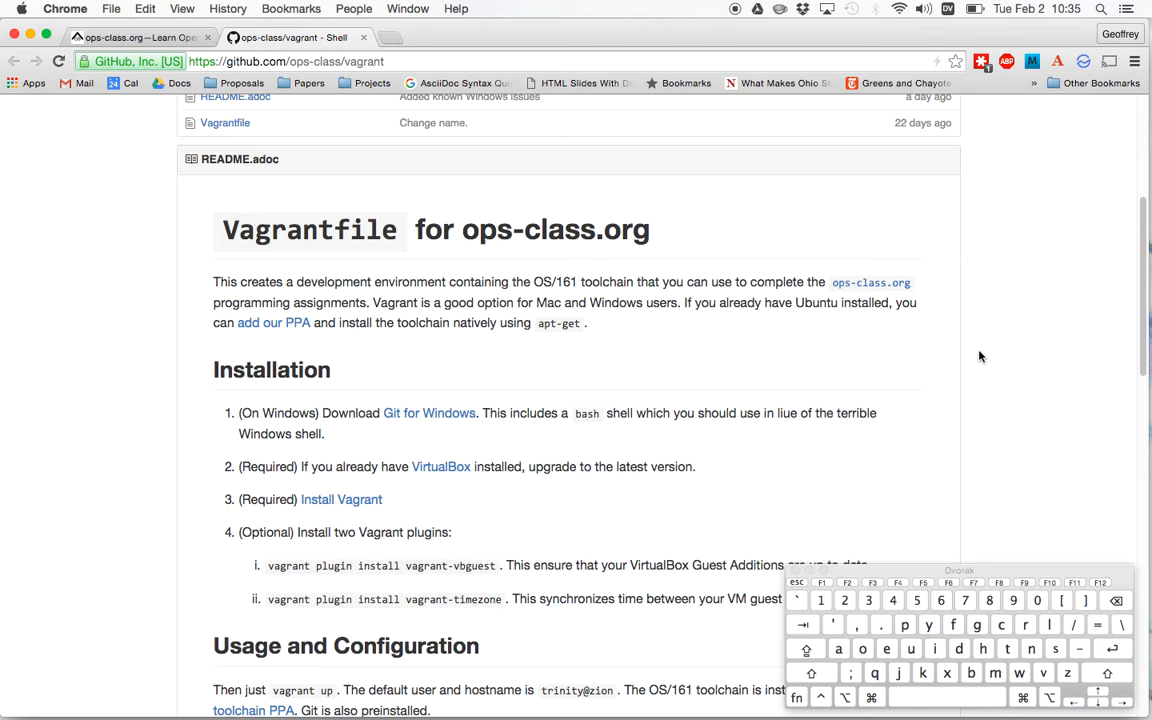
pyautogui.scroll(-3)
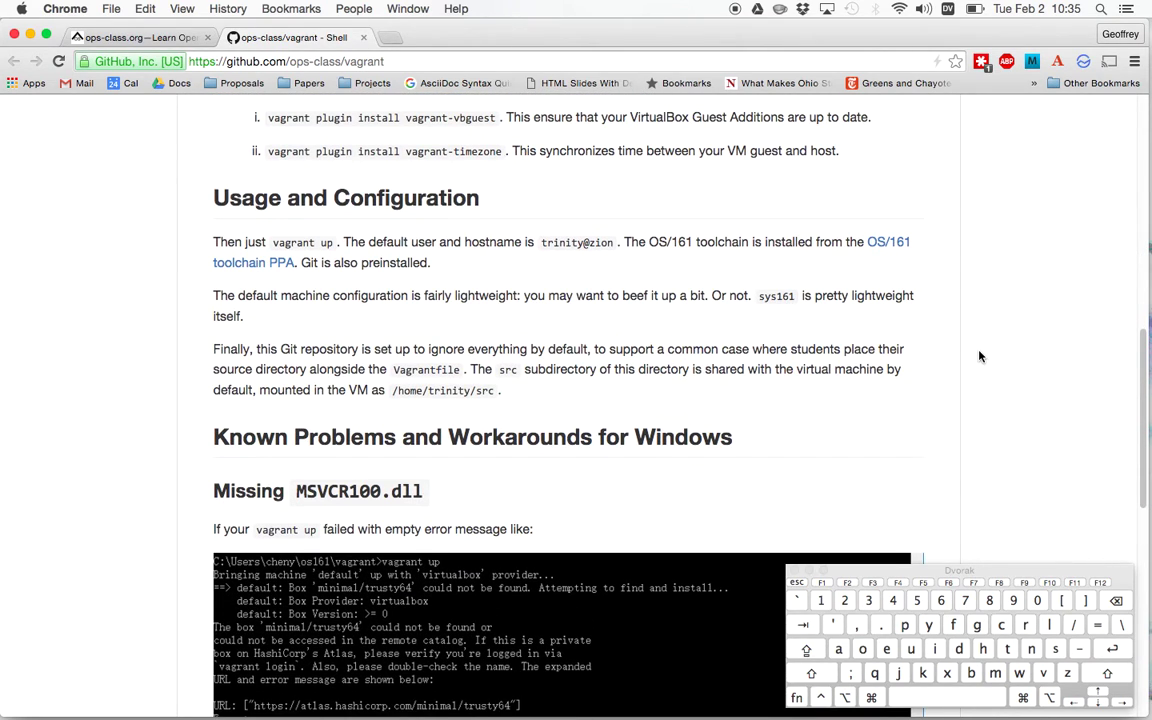
pyautogui.scroll(-3)
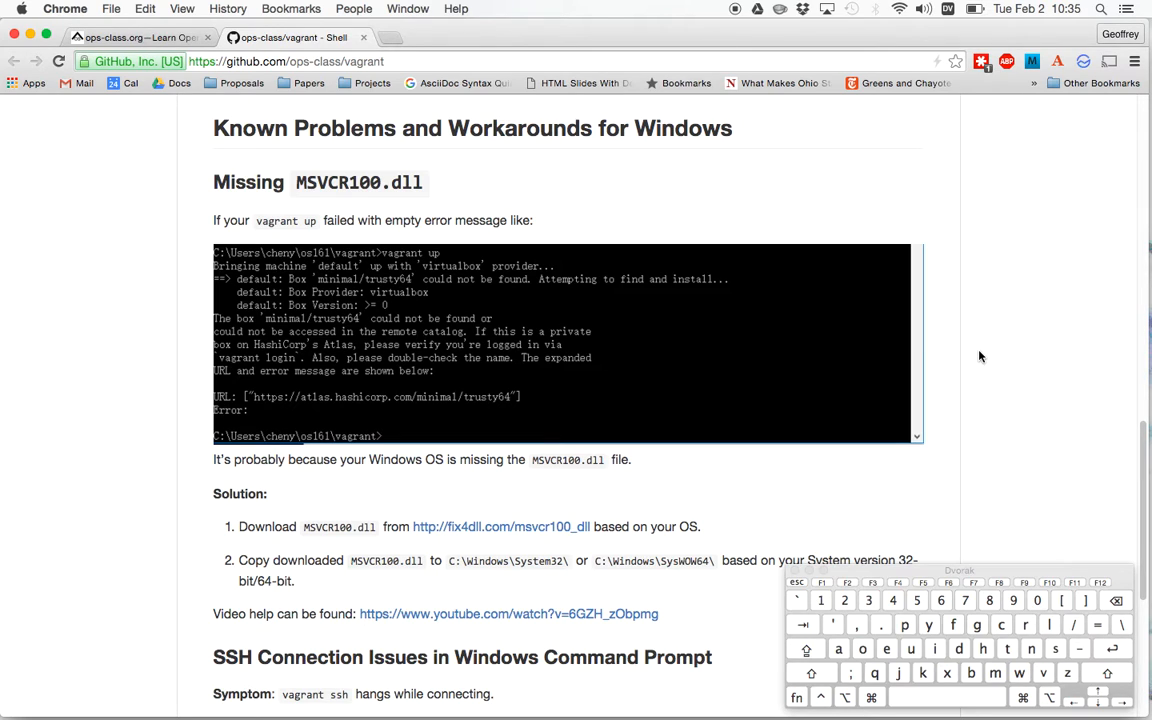
pyautogui.scroll(-3)
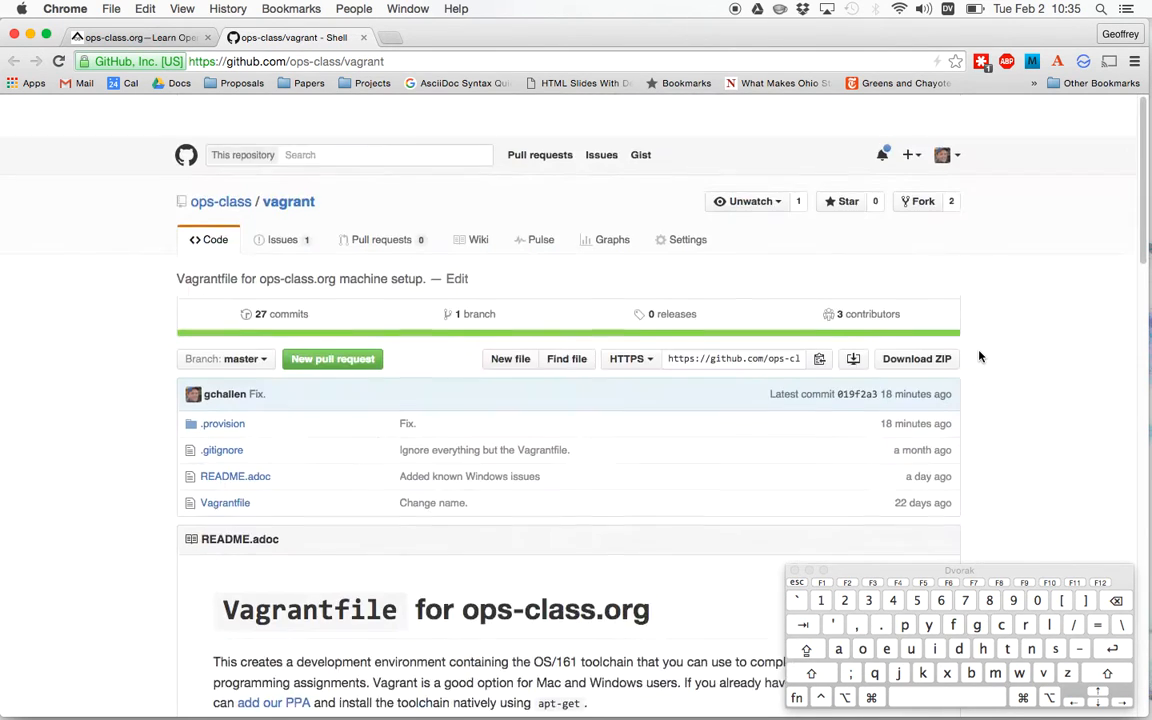
pyautogui.scroll(-3)
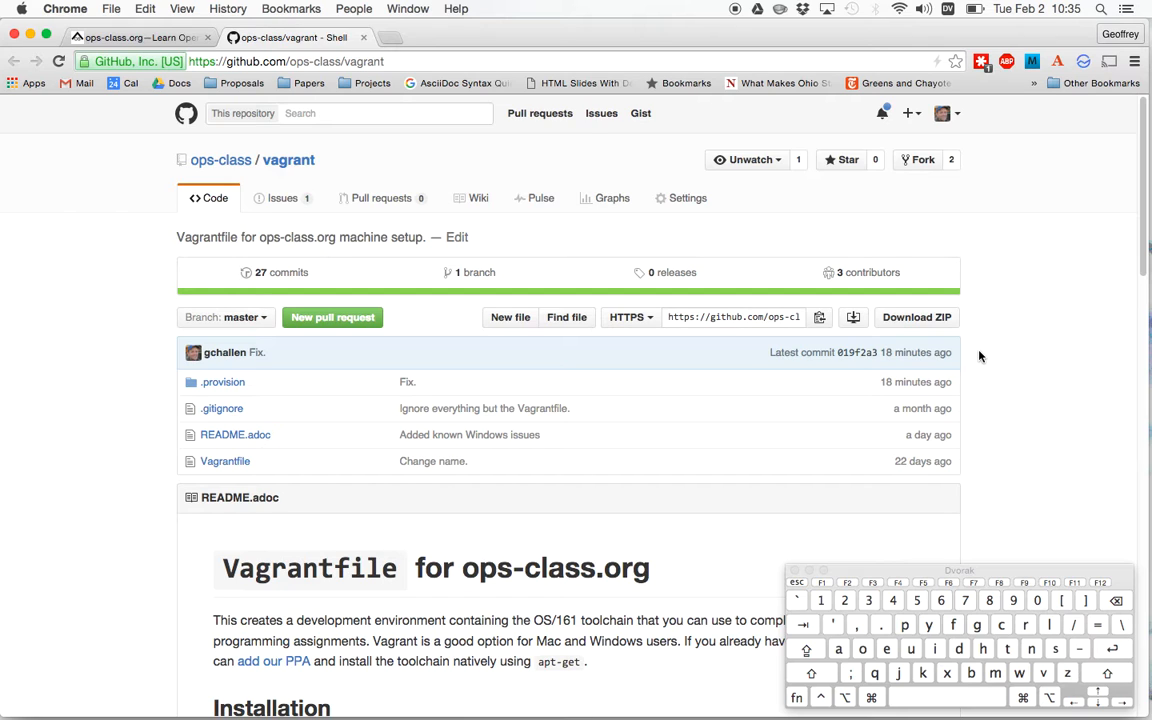
pyautogui.scroll(-3)
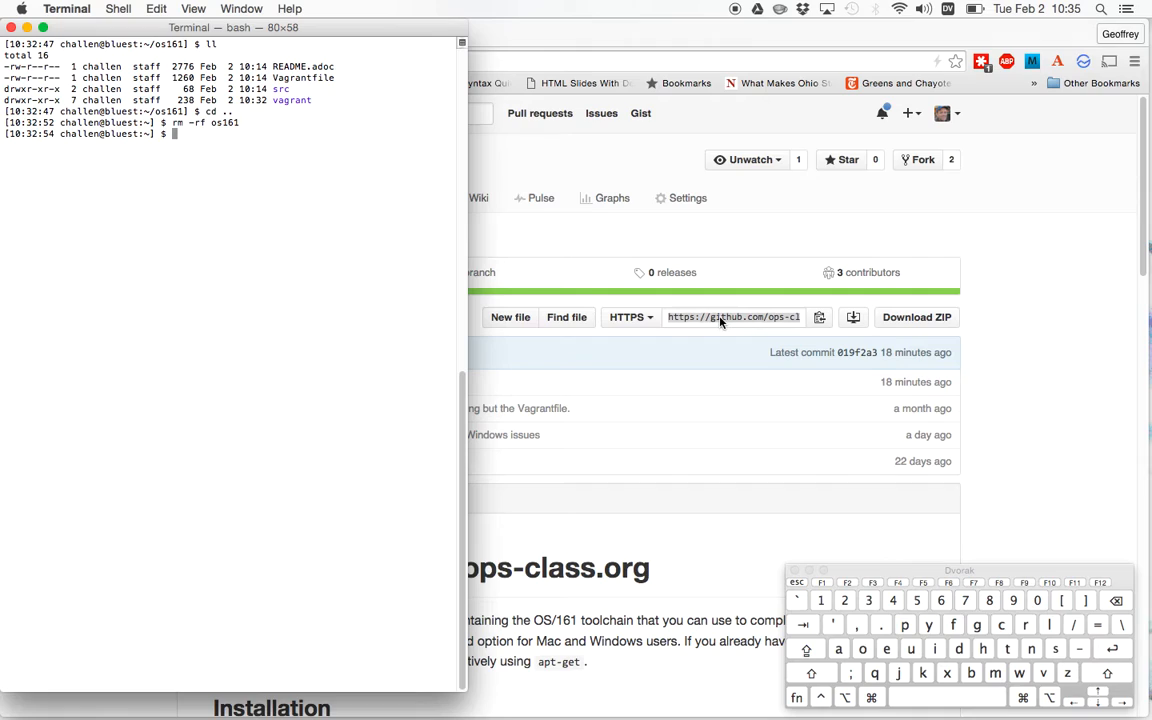
# Clone ops-class/vagrant, rename it to os161, and enter vagrant up inside tmux.
pyautogui.write('git clone https://github.com/ops-class/vagrant.git')
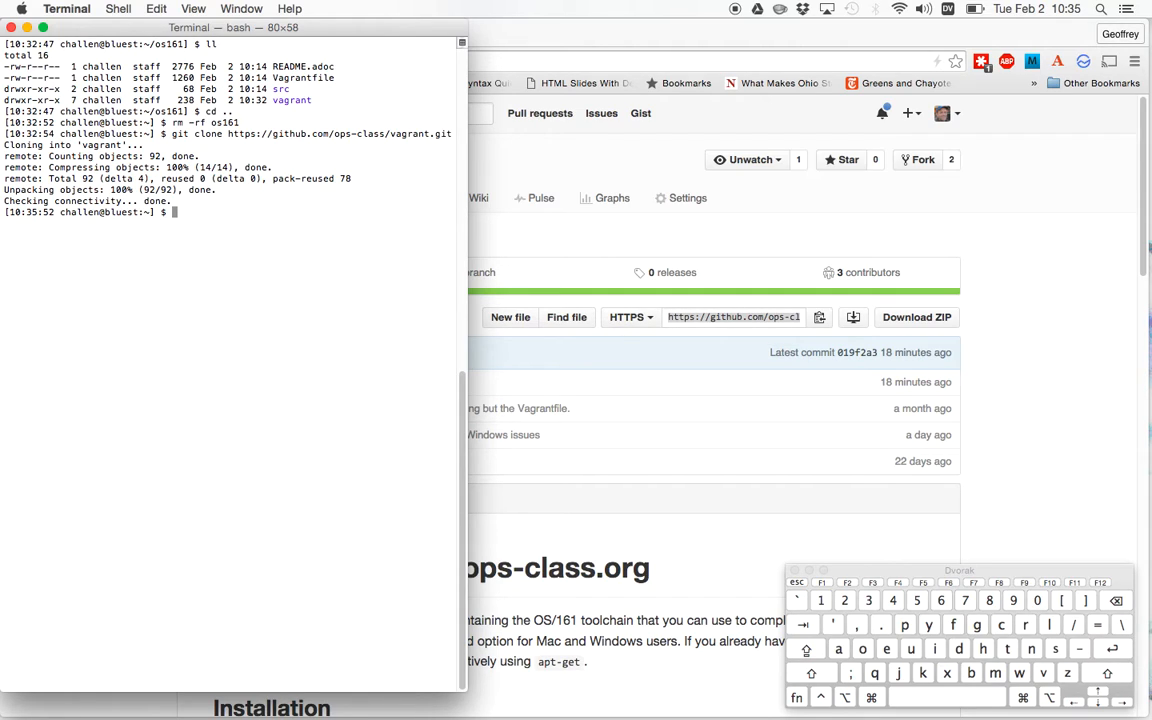
pyautogui.write('pwd')
pyautogui.write('mv vagrant/ os161')
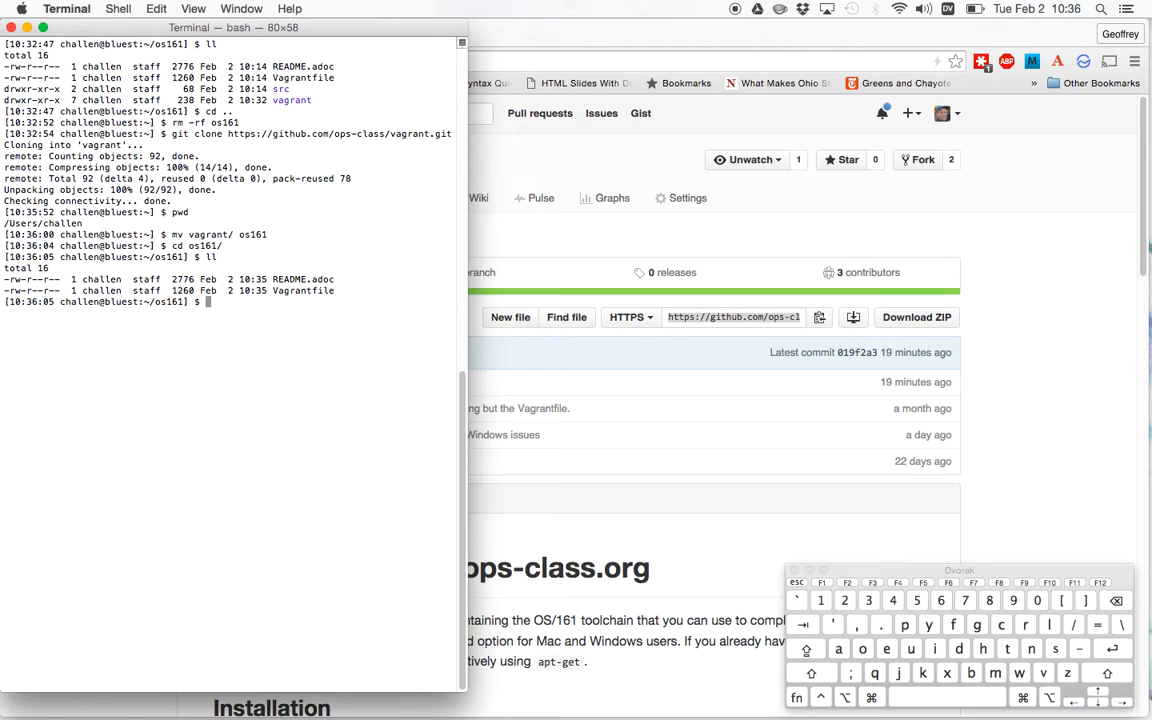
pyautogui.write('tmux')
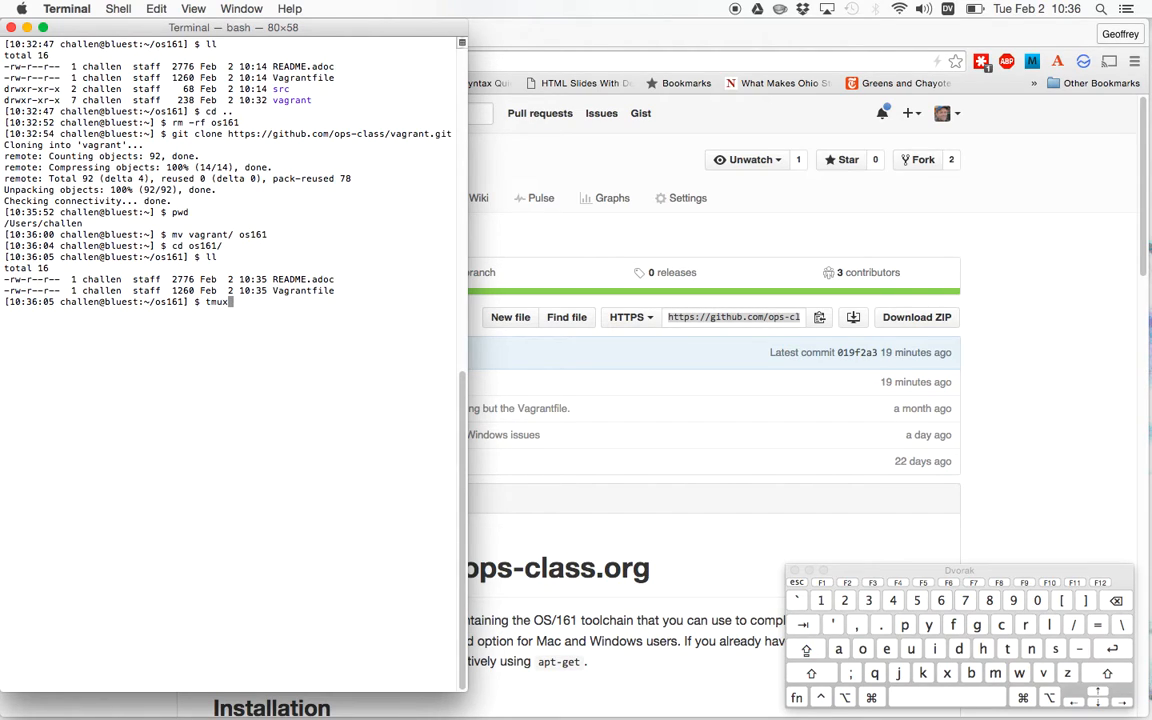
pyautogui.write('vagrant up')
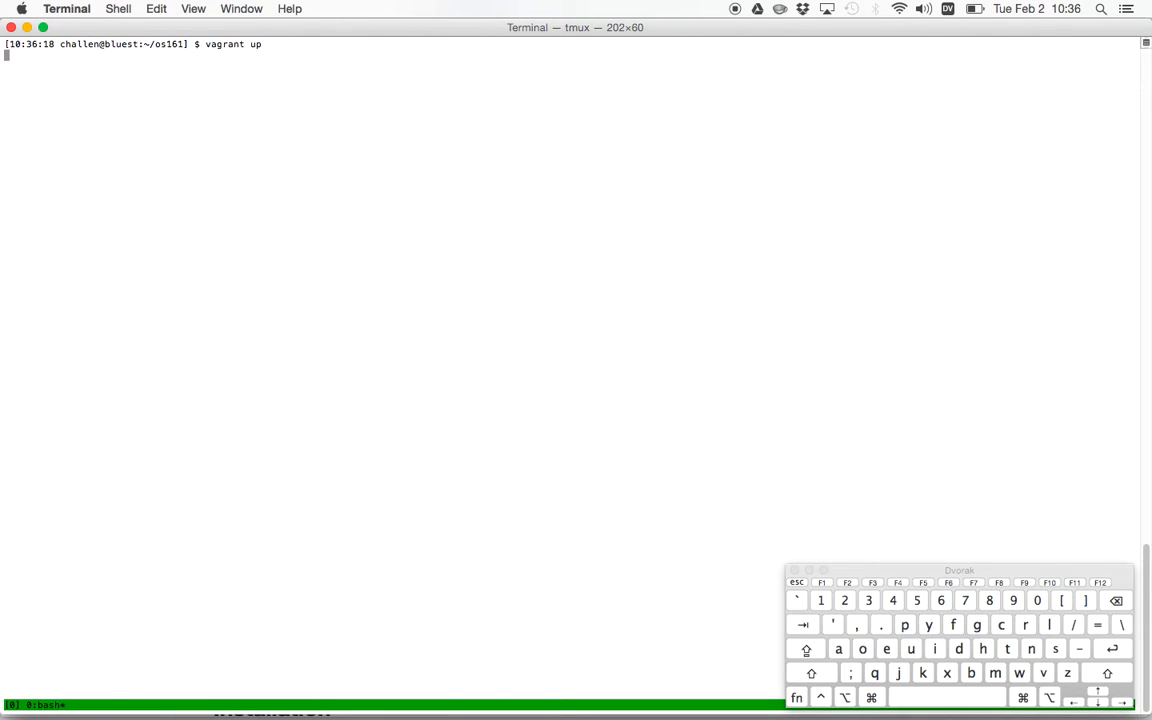
# Run vagrant up so the trusty64 box imports and the ops-class.org VM boots.
pyautogui.press('Return')
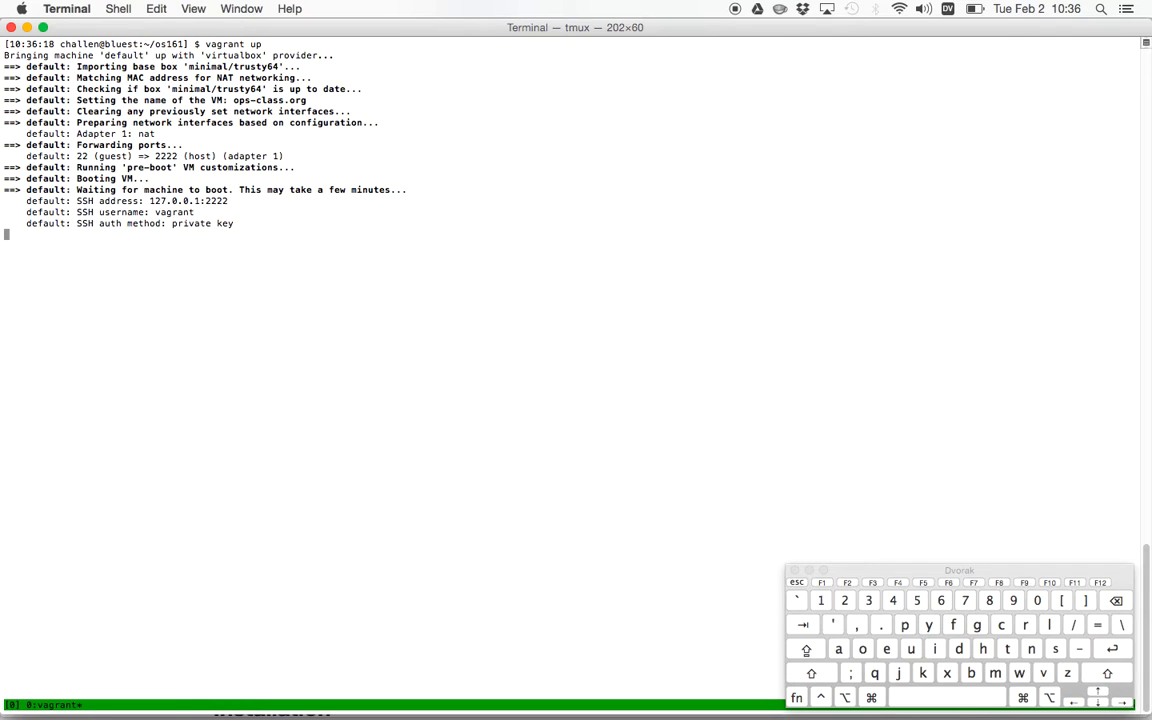
pyautogui.moveTo(360, 200)
pyautogui.write('vim .provision/')
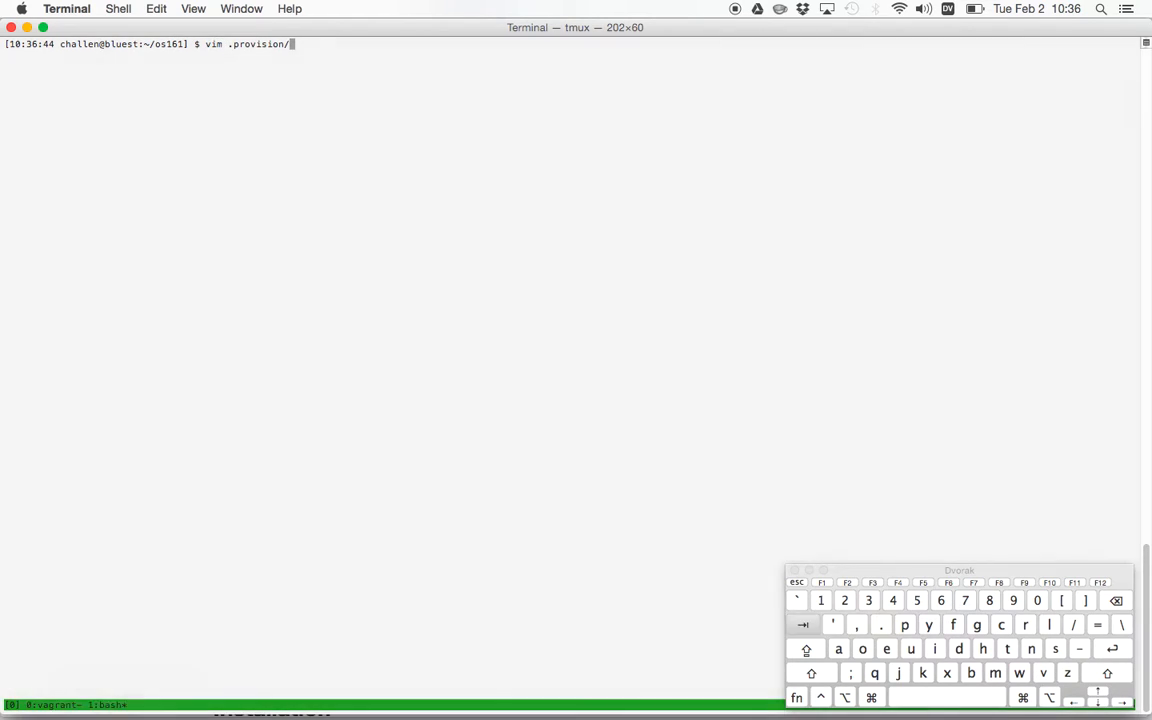
# Open the provision.sh provisioning script in vim in a second tmux window.
pyautogui.press('Tab')
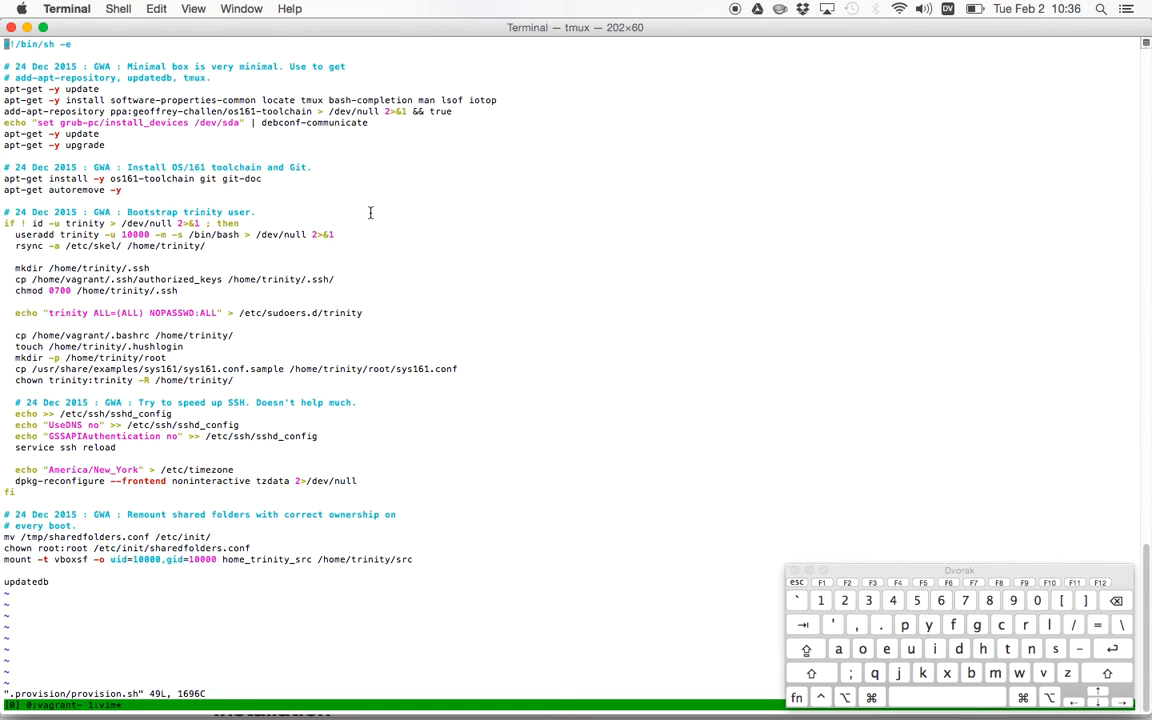
pyautogui.moveTo(178, 131)
pyautogui.write('ll')
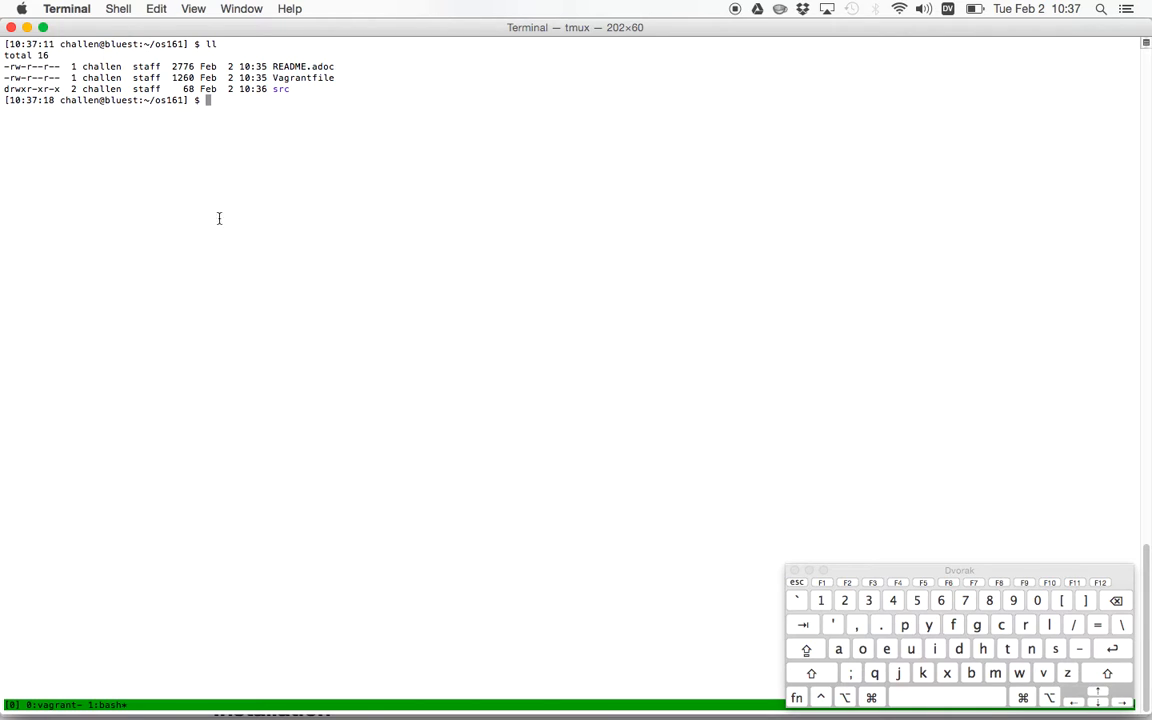
pyautogui.moveTo(746, 679)
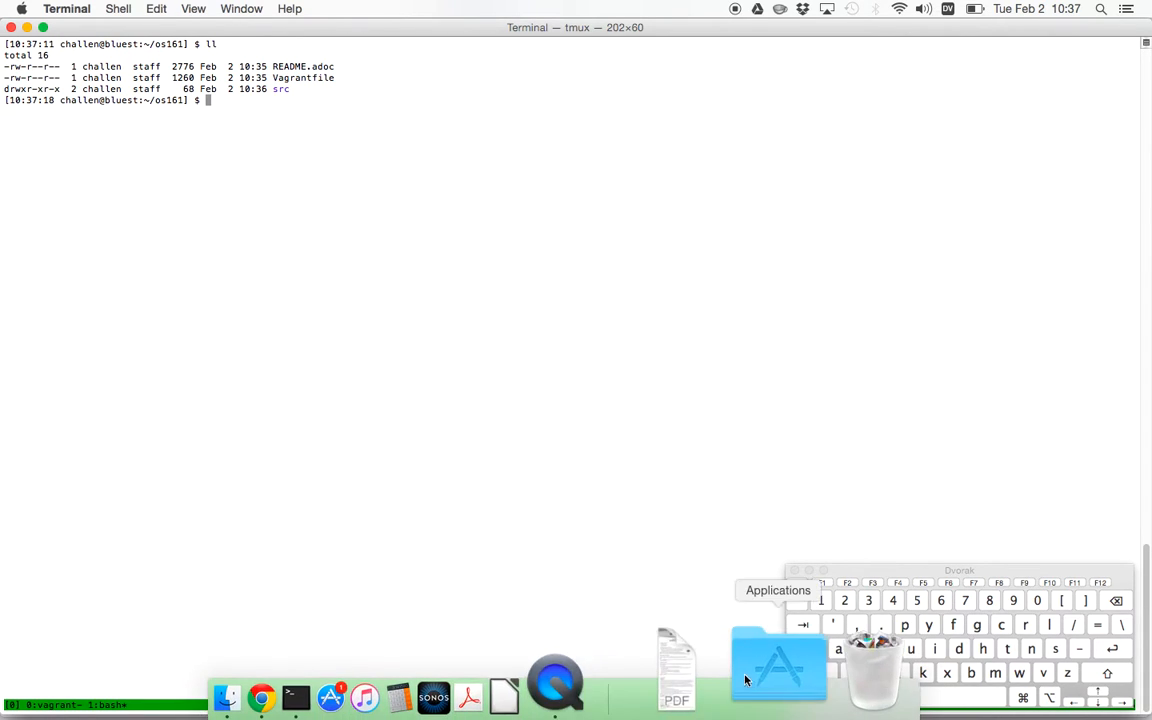
# Confirm in VirtualBox Manager that the ops-class.org VM is running, then close the manager.
pyautogui.click(779, 680)
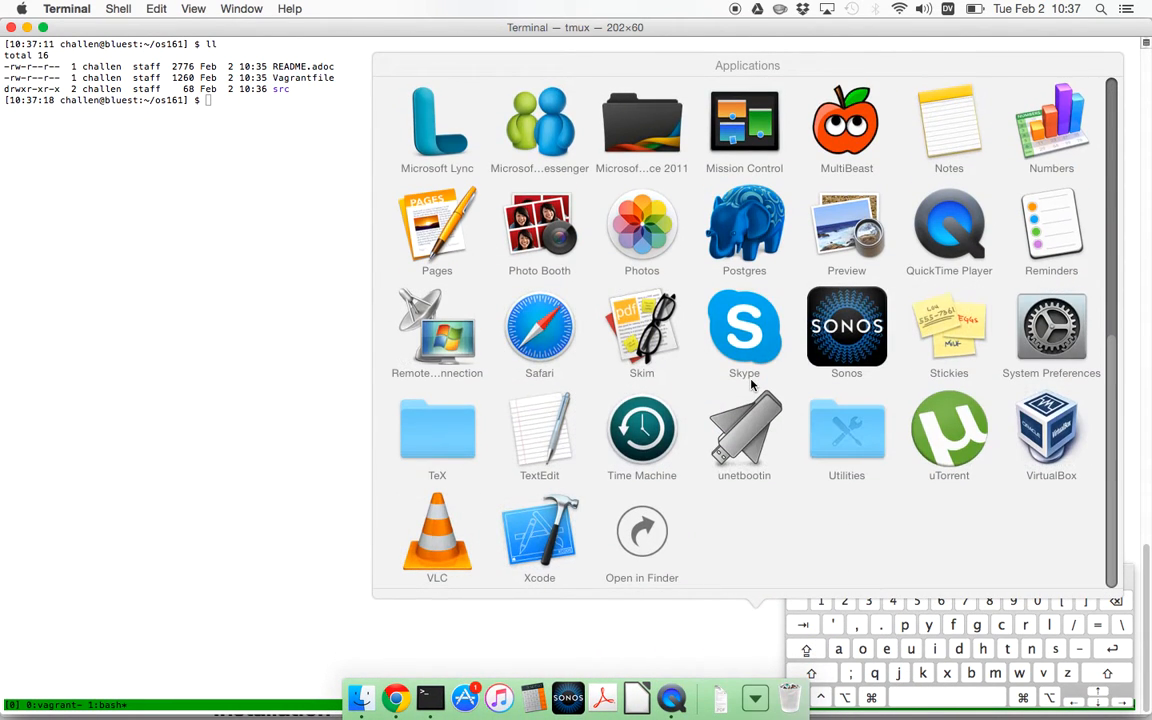
pyautogui.moveTo(1066, 436)
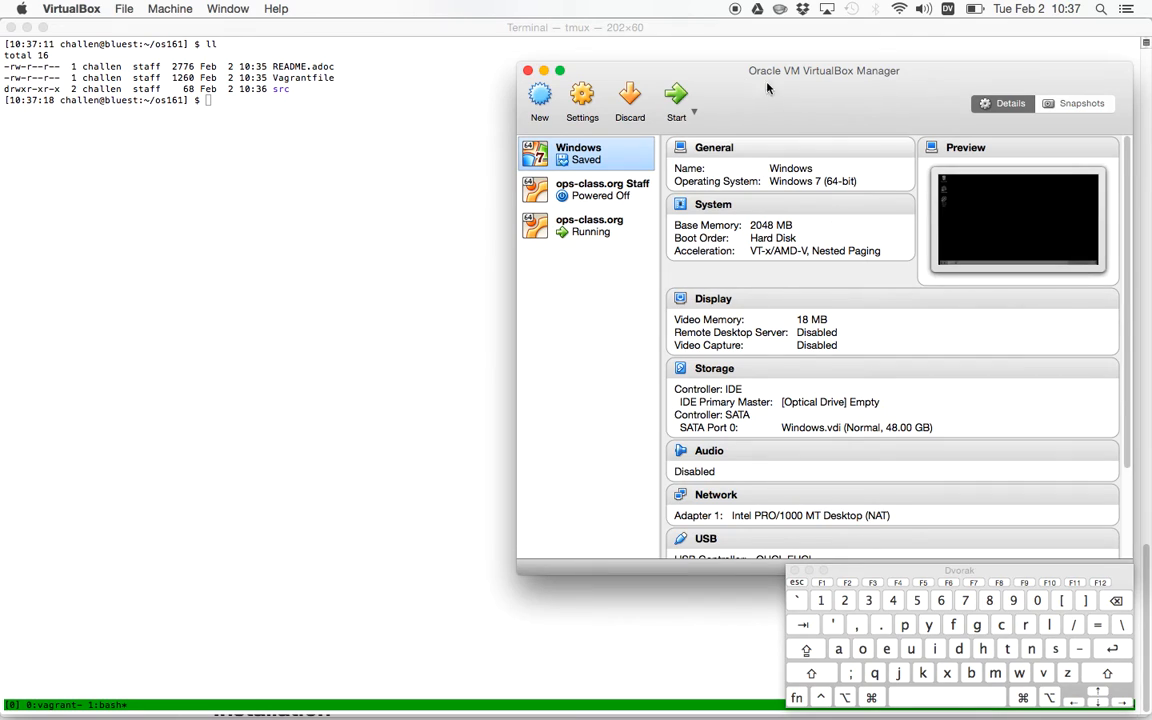
pyautogui.click(589, 225)
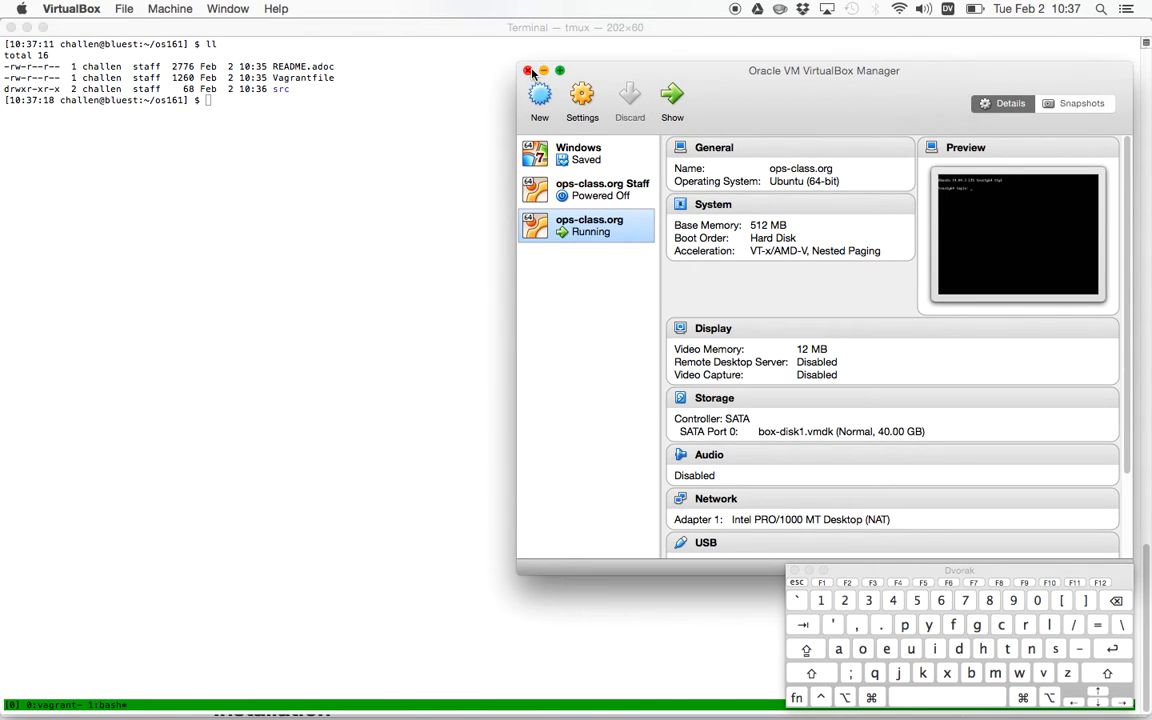
pyautogui.click(64, 9)
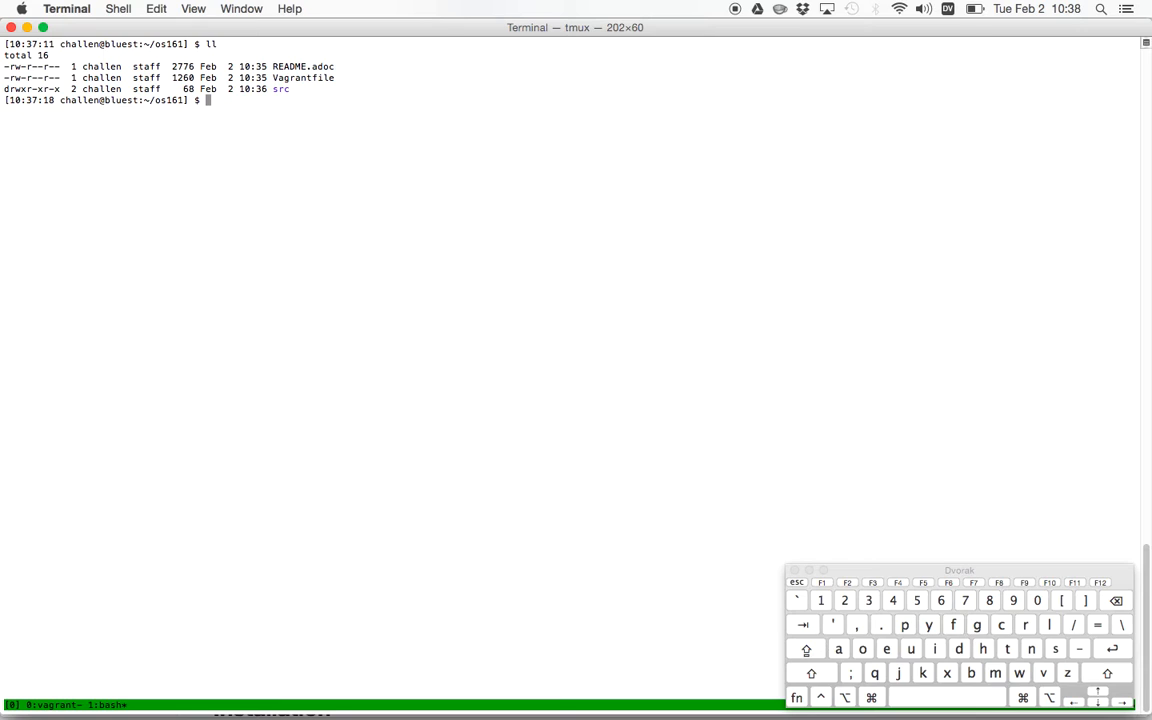
pyautogui.moveTo(627, 332)
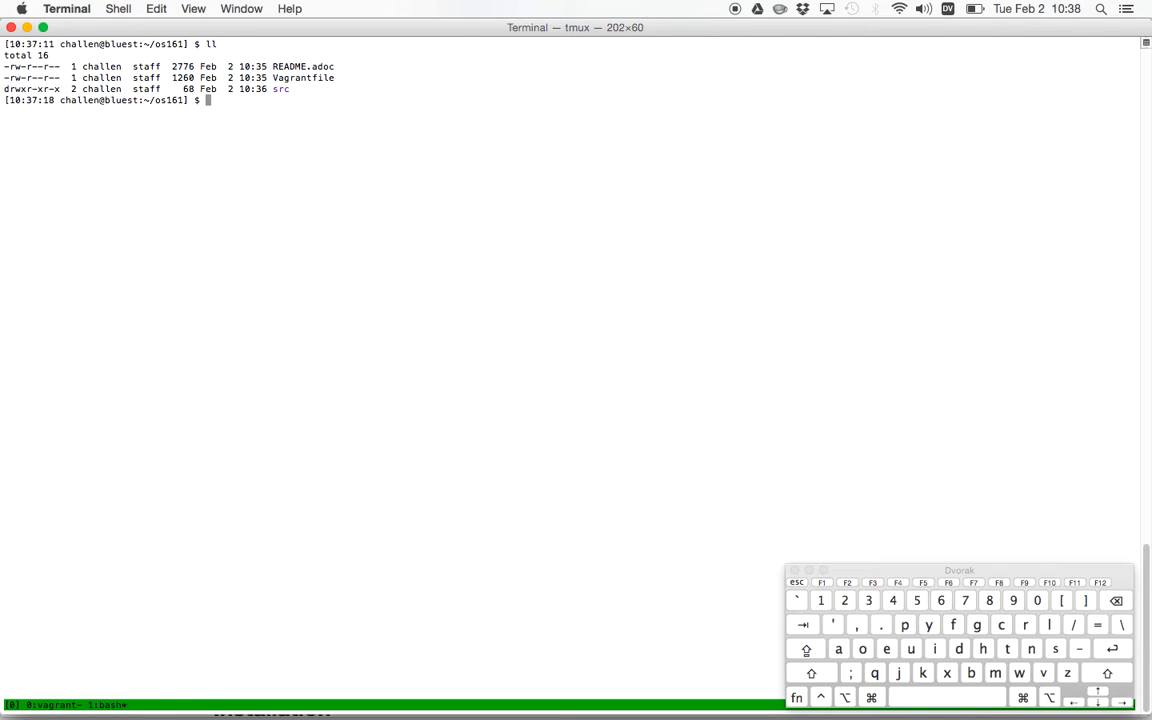
# Run ll src/ to show the host's shared src folder is empty.
pyautogui.write('ll src/')
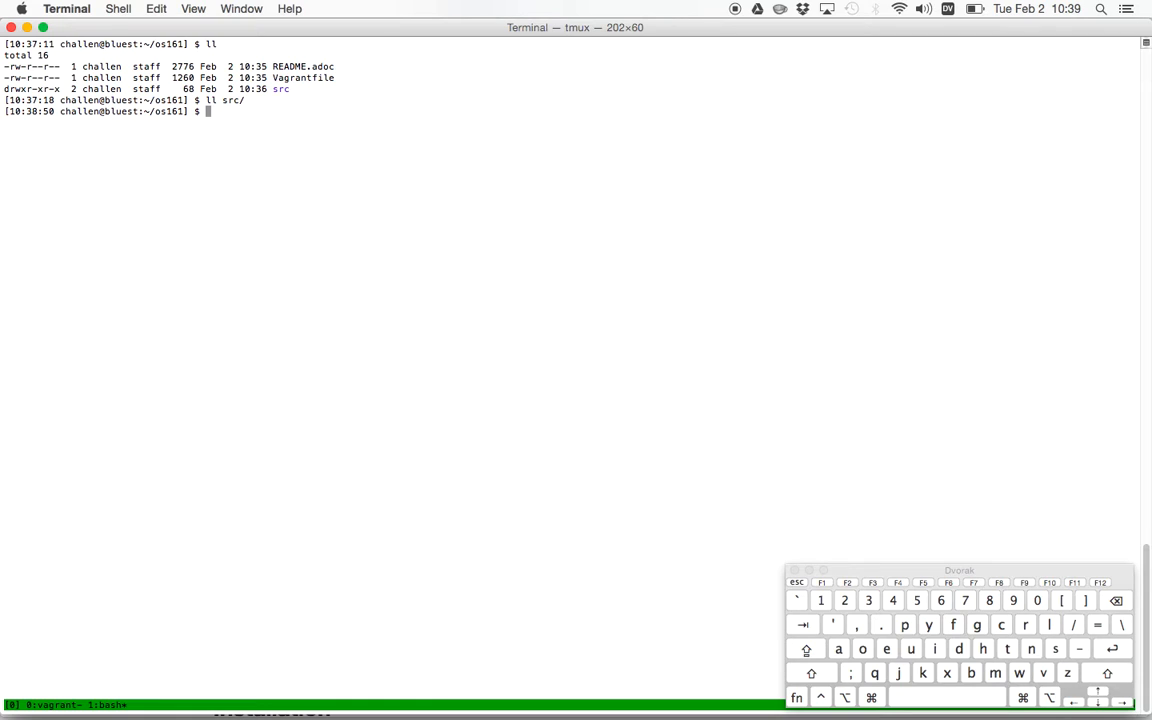
pyautogui.press('Return')
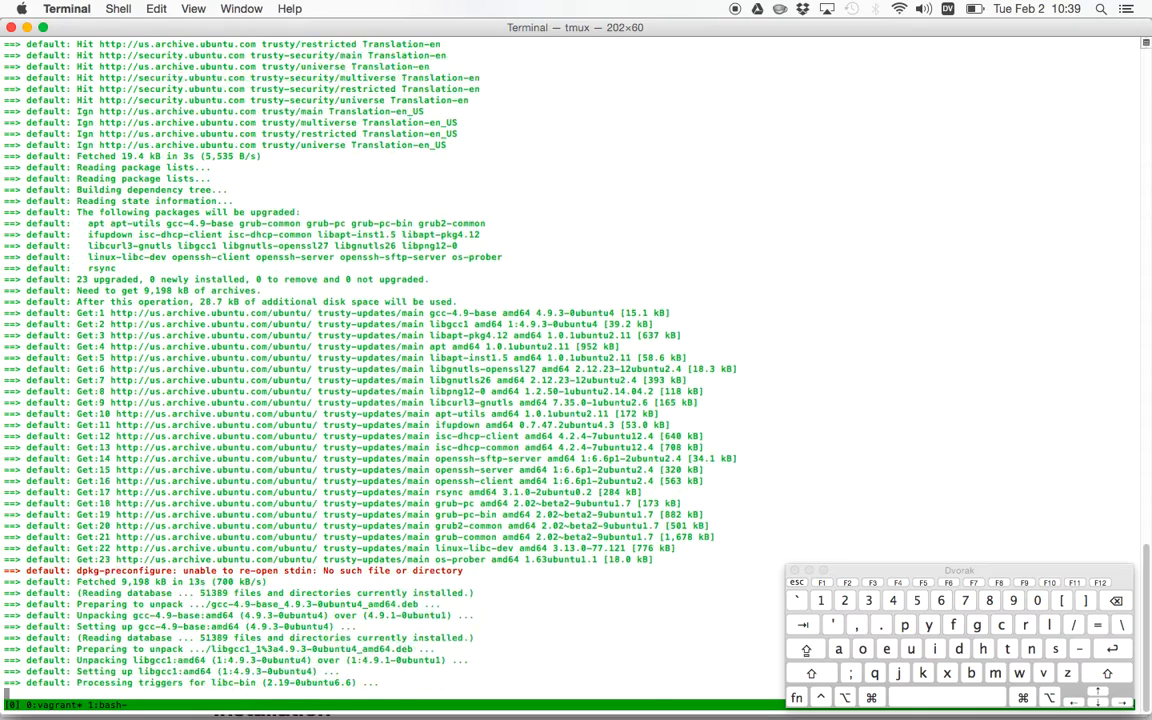
# Scroll through provisioning output as the os161 MIPS toolchain and sys161 finish installing.
pyautogui.scroll(-3)
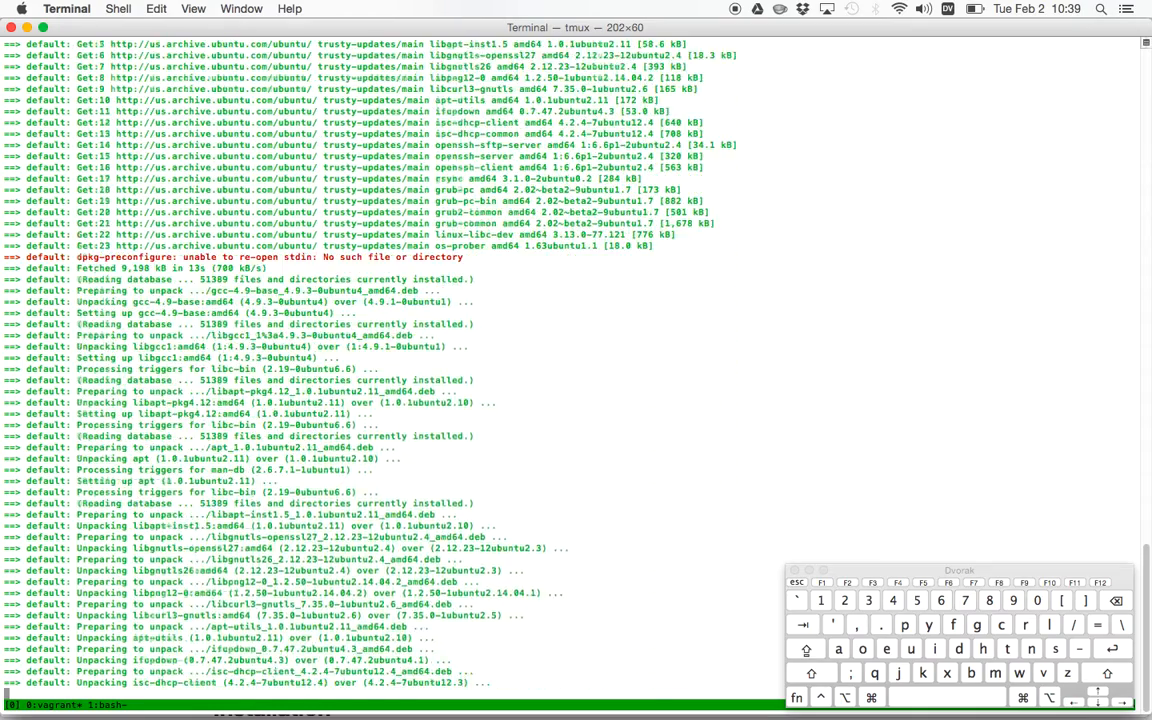
pyautogui.scroll(-3)
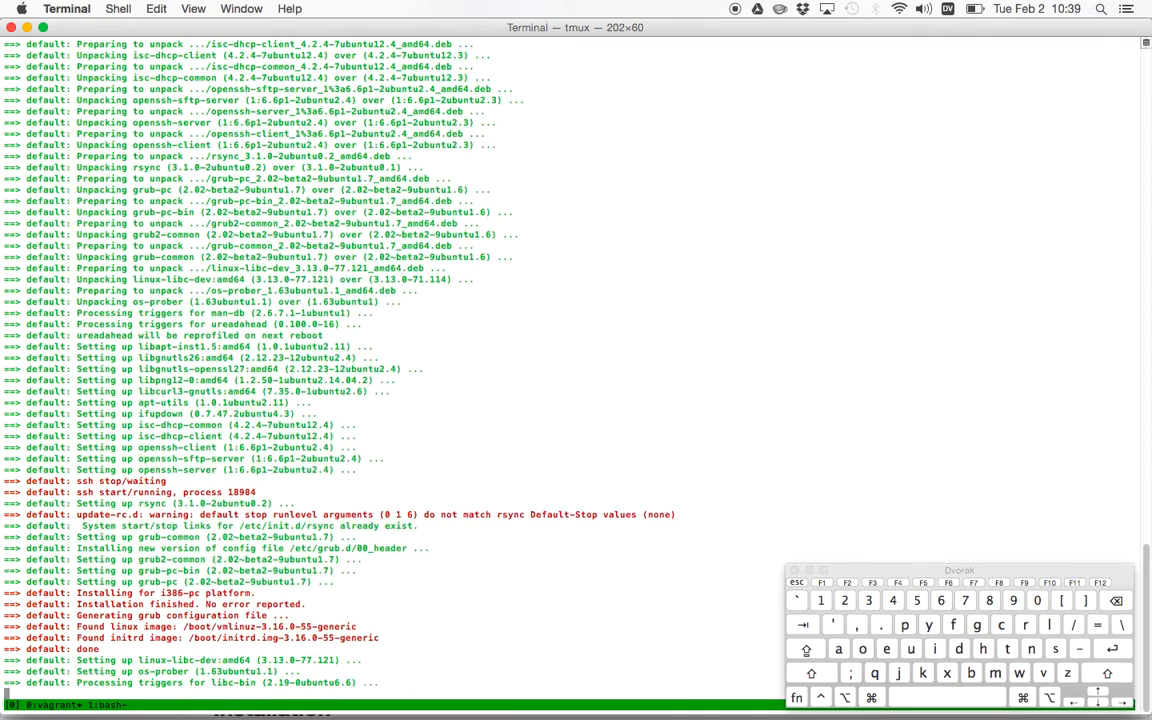
pyautogui.scroll(-3)
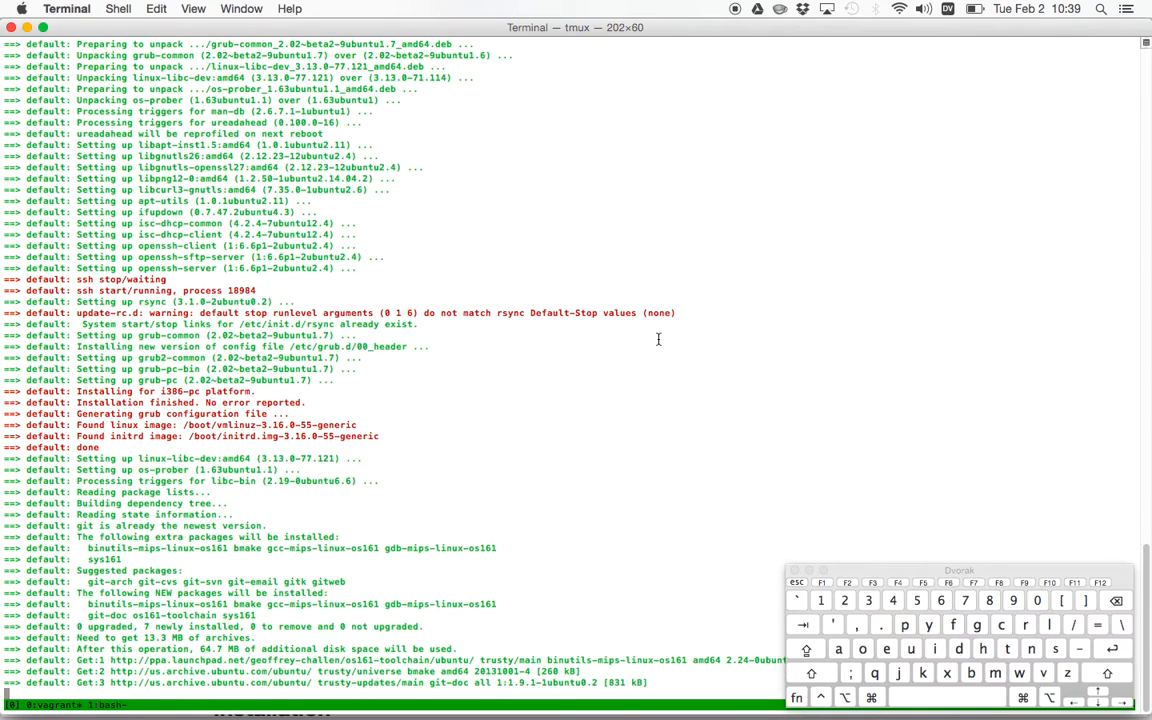
pyautogui.scroll(-3)
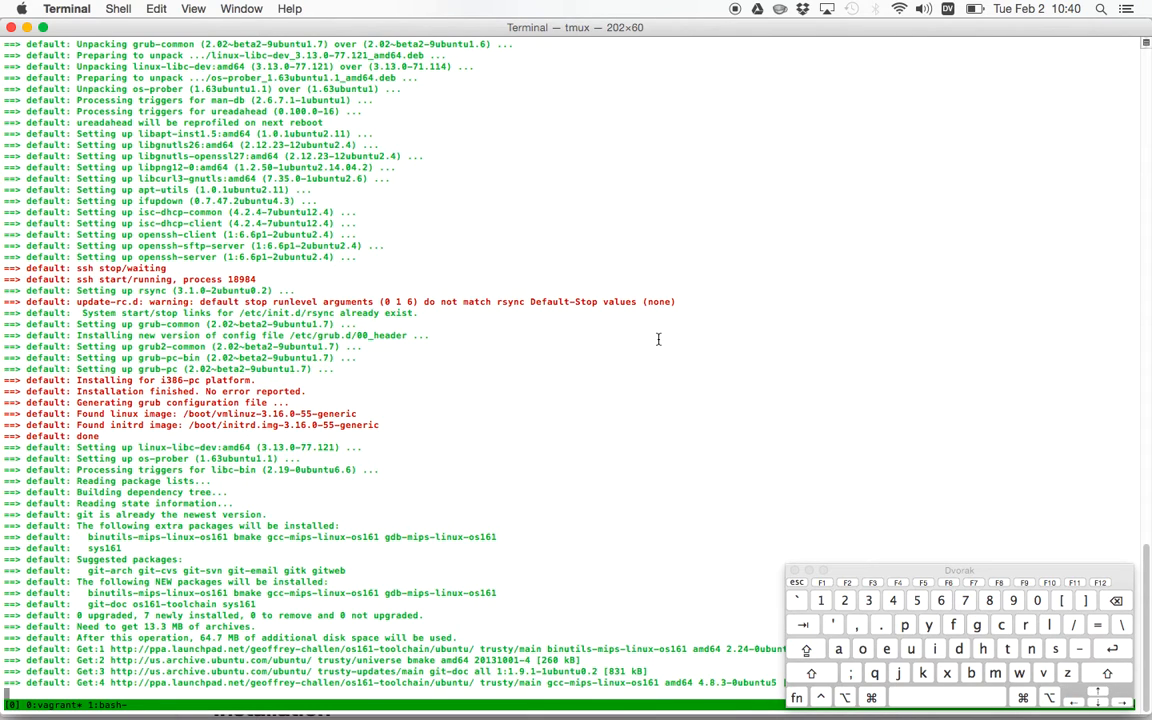
pyautogui.scroll(-3)
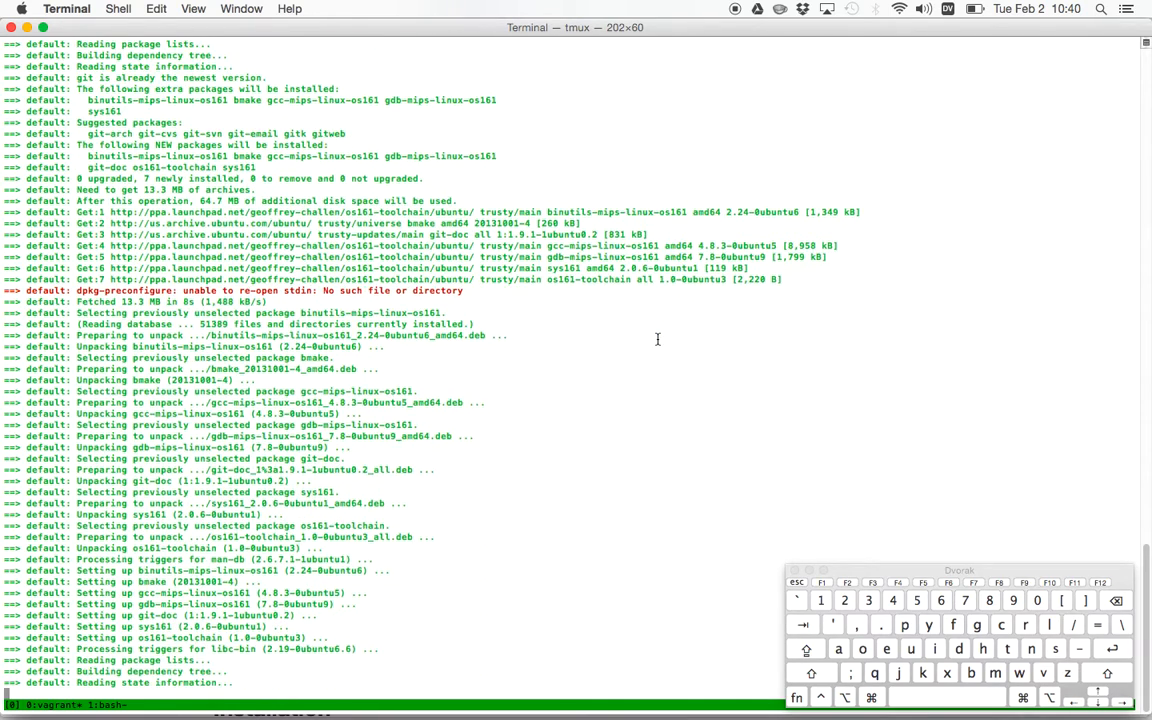
pyautogui.scroll(-3)
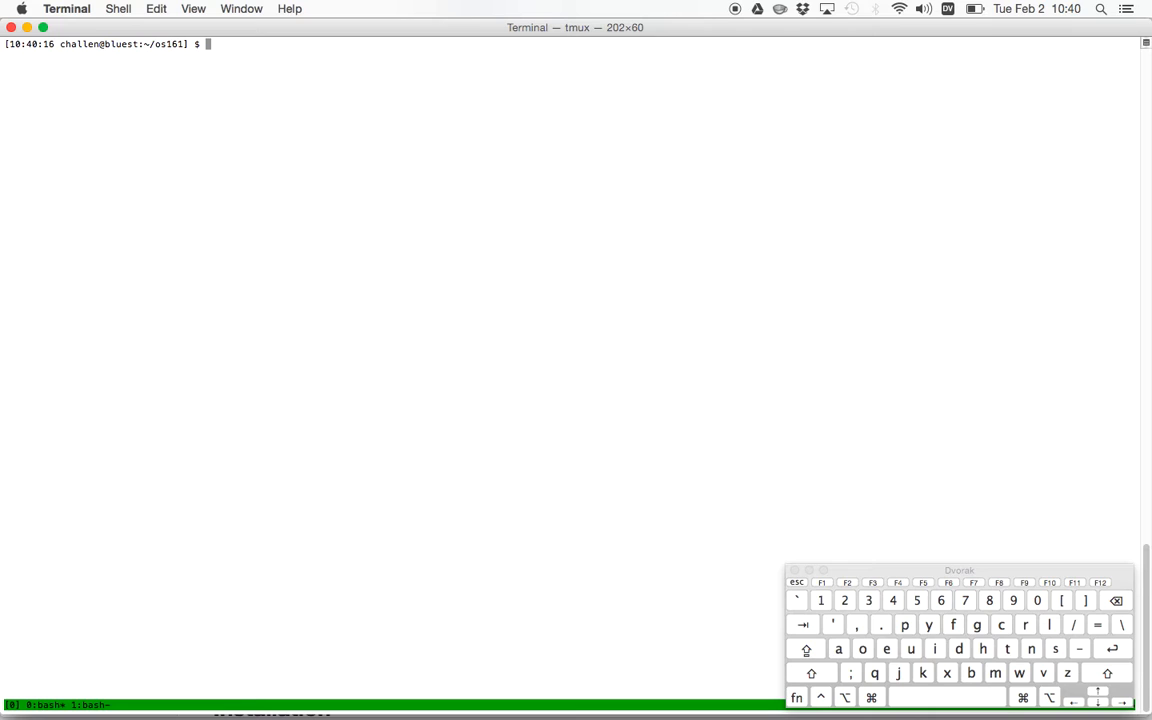
# SSH into the VM as trinity, print the directory, and list the shared src folder.
pyautogui.write('vagrant ssh')
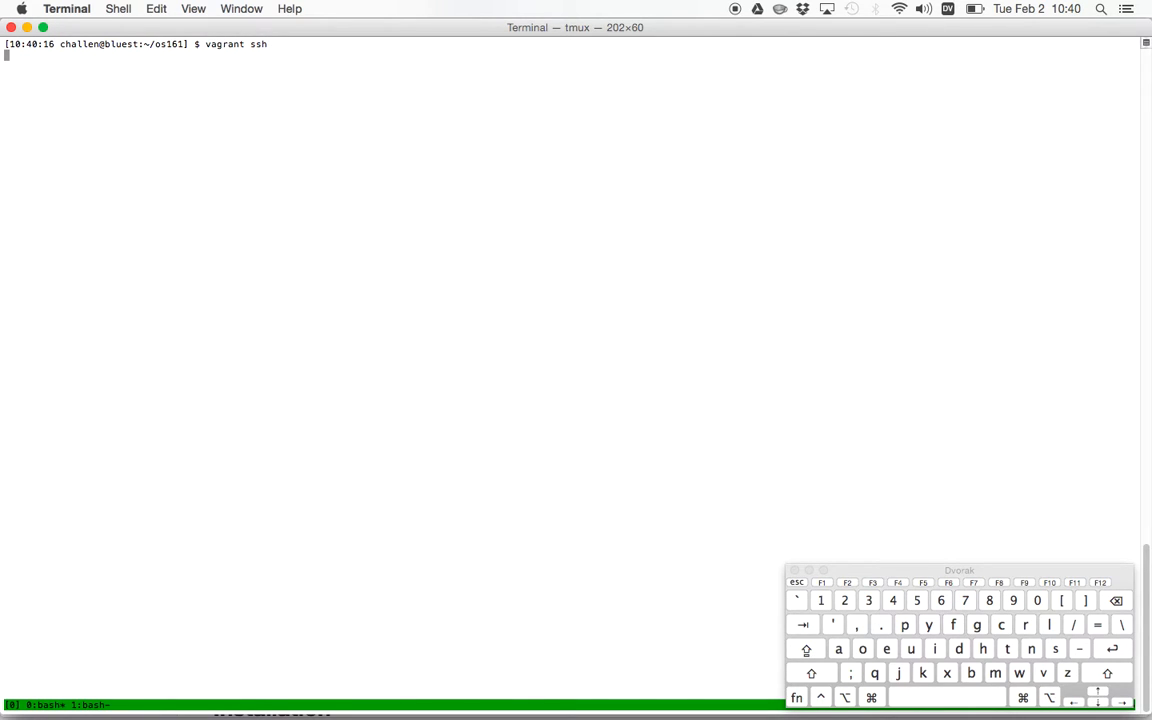
pyautogui.press('Return')
pyautogui.write('p')
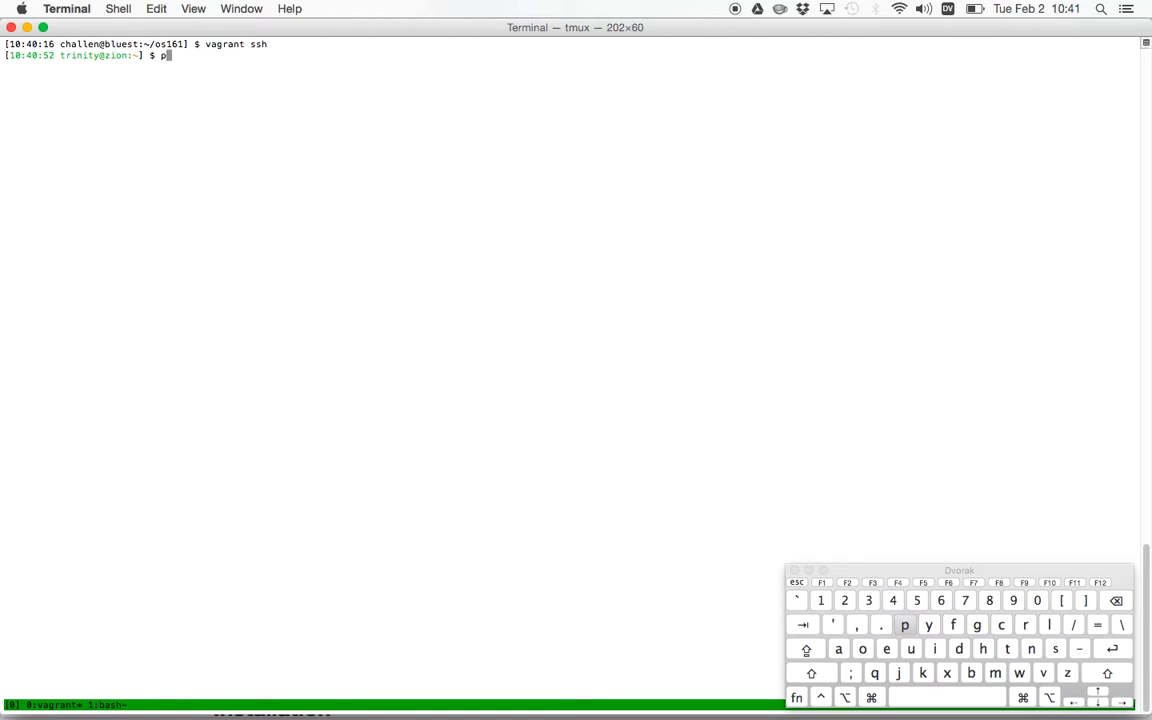
pyautogui.press('Return')
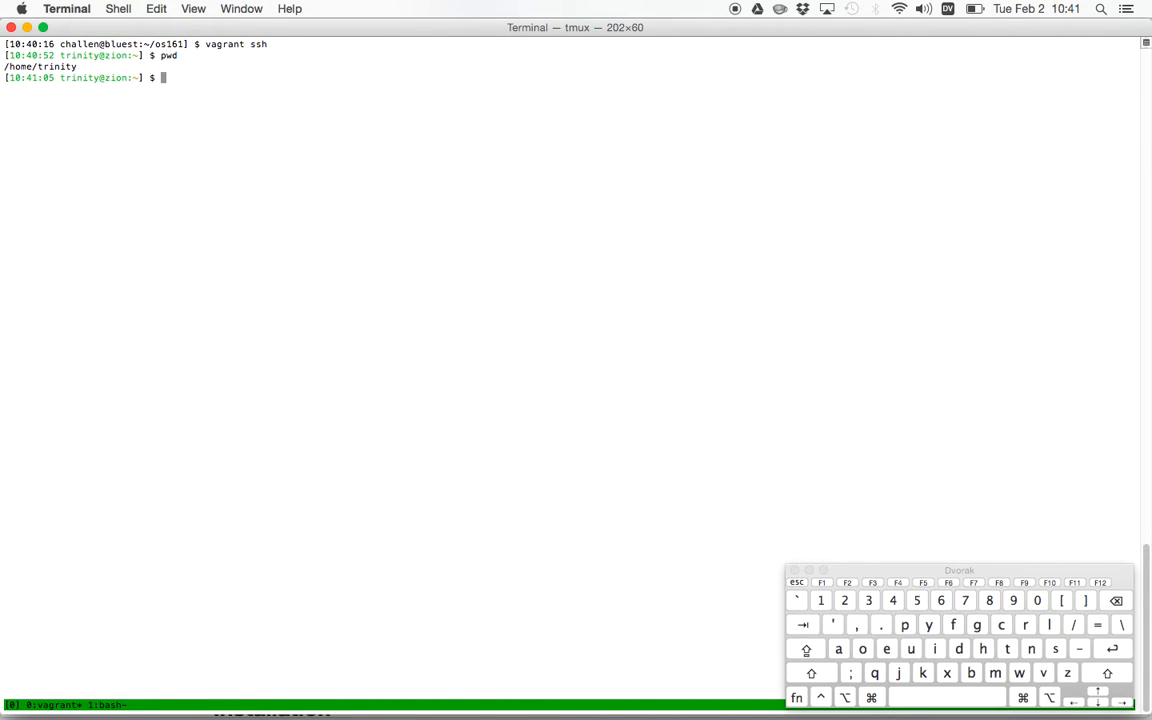
pyautogui.write('ls -l')
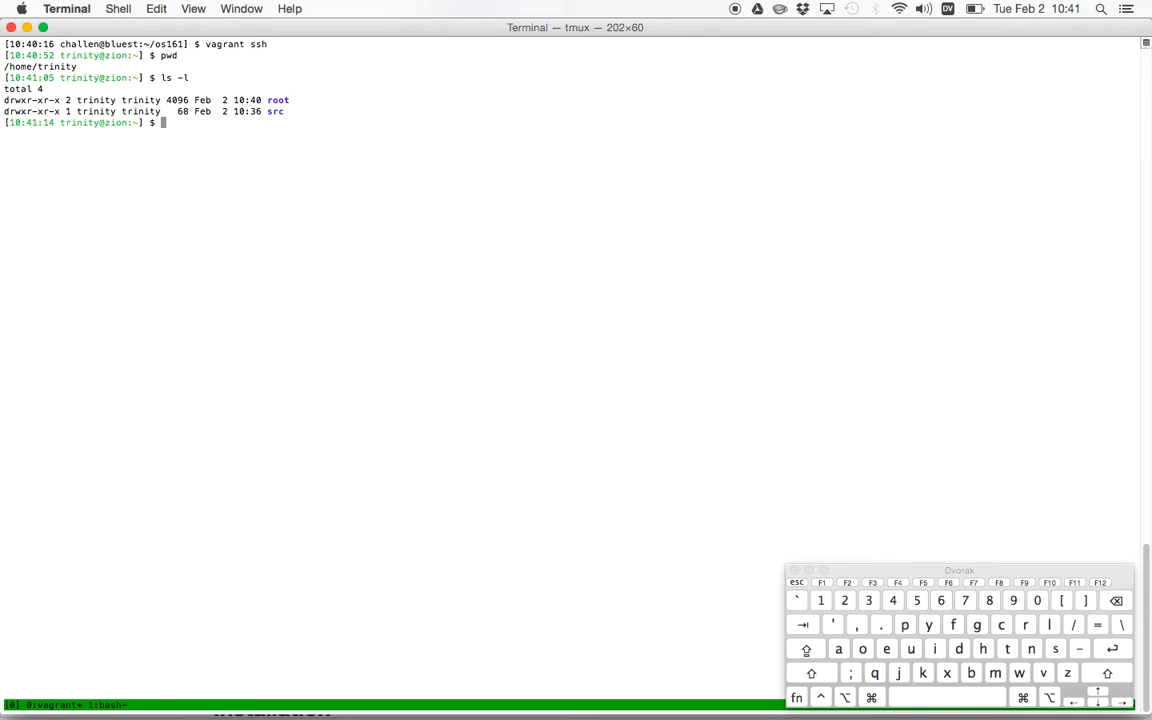
pyautogui.write('cd src')
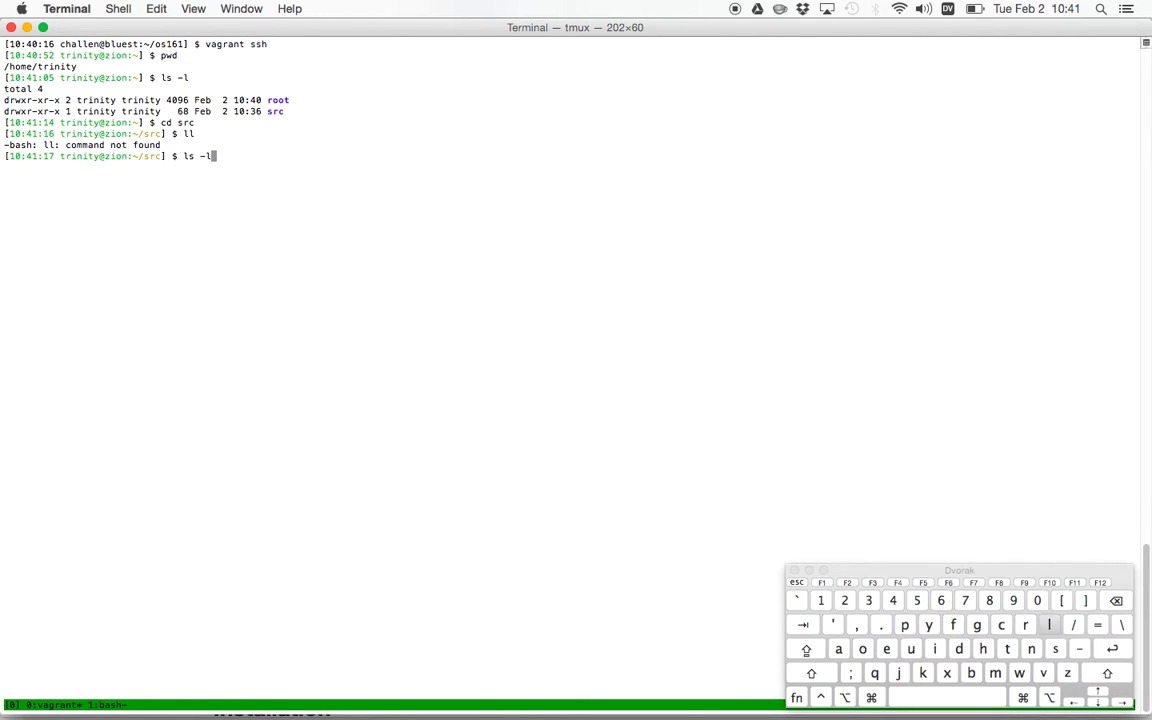
pyautogui.press('Return')
pyautogui.write('ls -l')
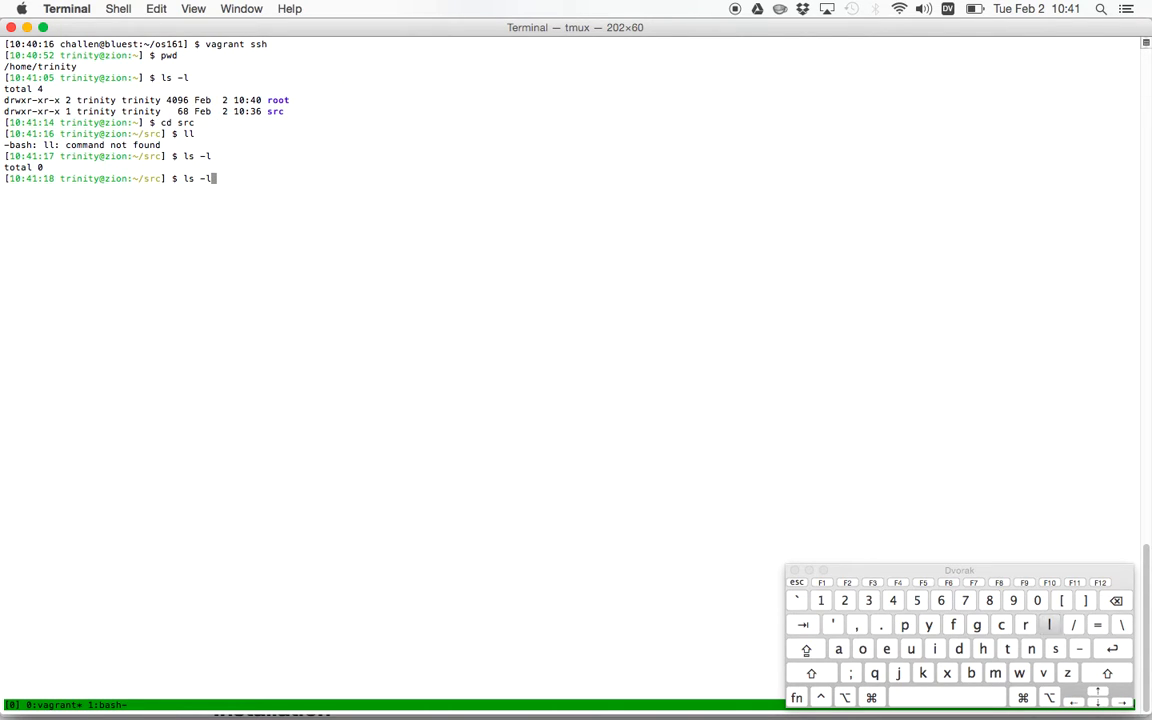
# From the host shell, list src showing the blah file, then launch vim.
pyautogui.press('Return')
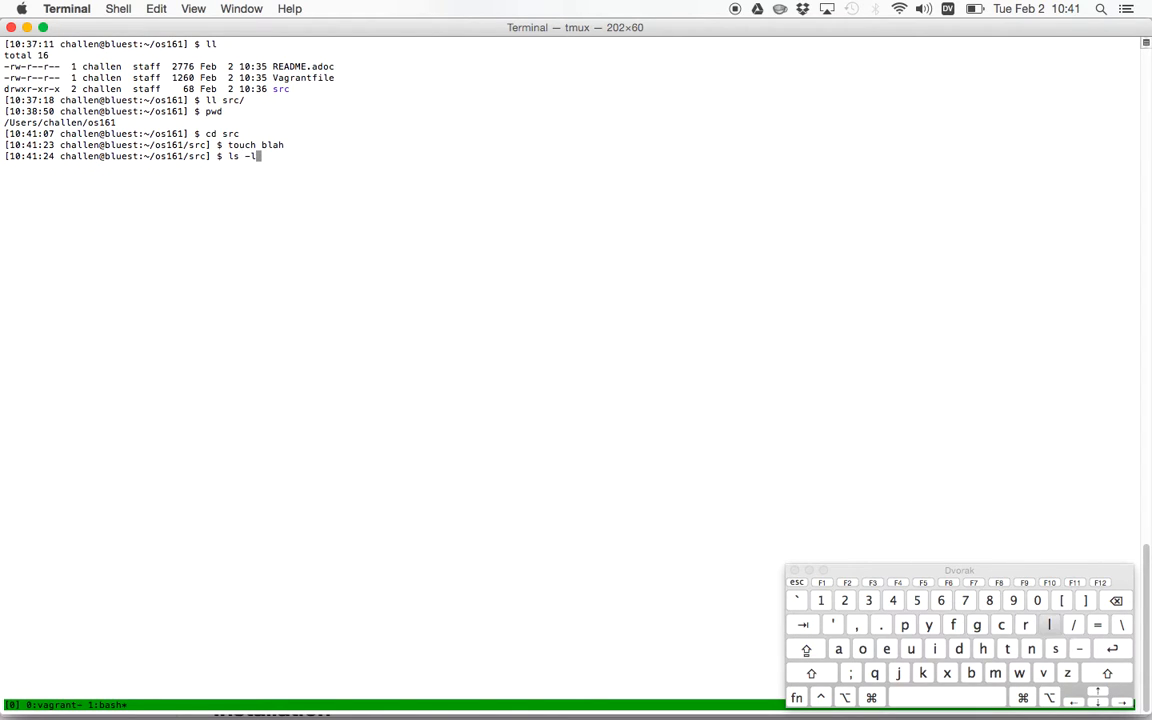
pyautogui.press('Return')
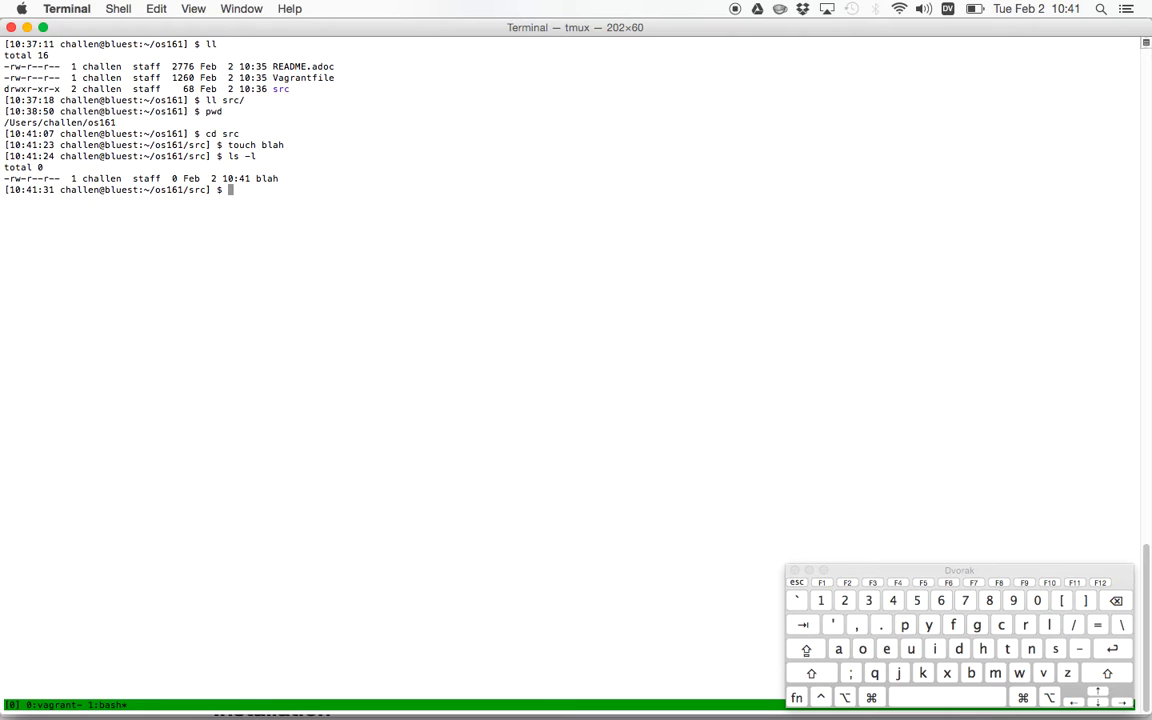
pyautogui.write('vim')
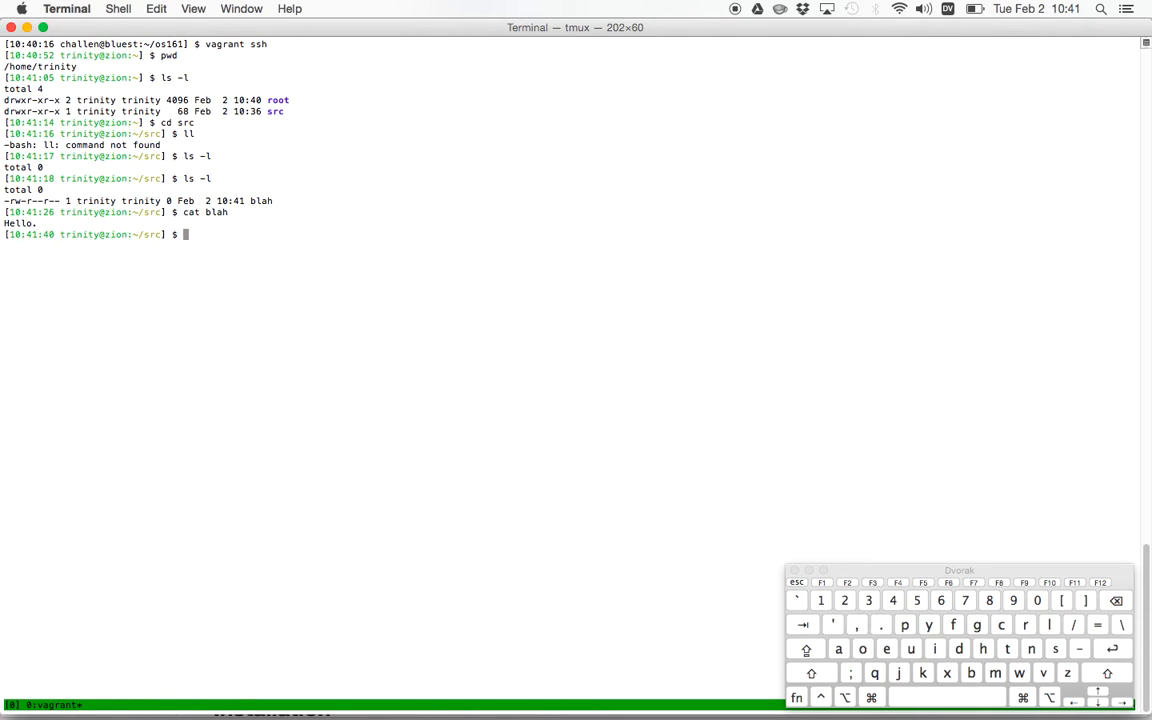
# Confirm root access with sudo whoami and launch top inside the VM.
pyautogui.write('sdu')
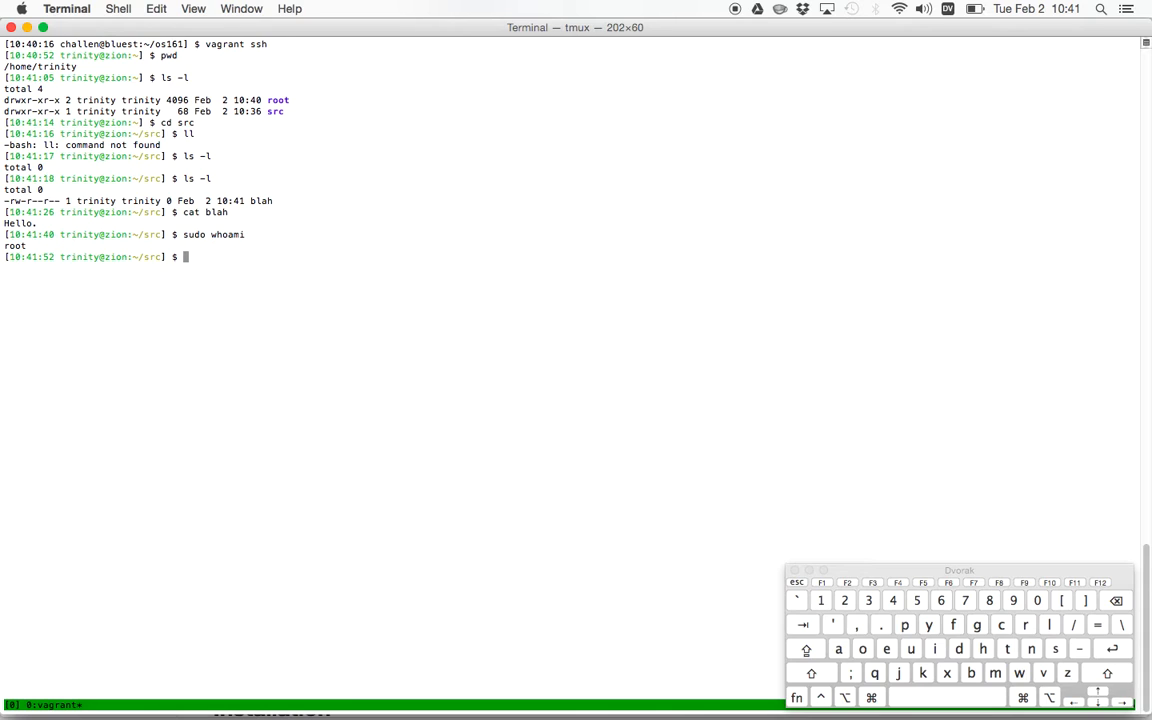
pyautogui.write('top')
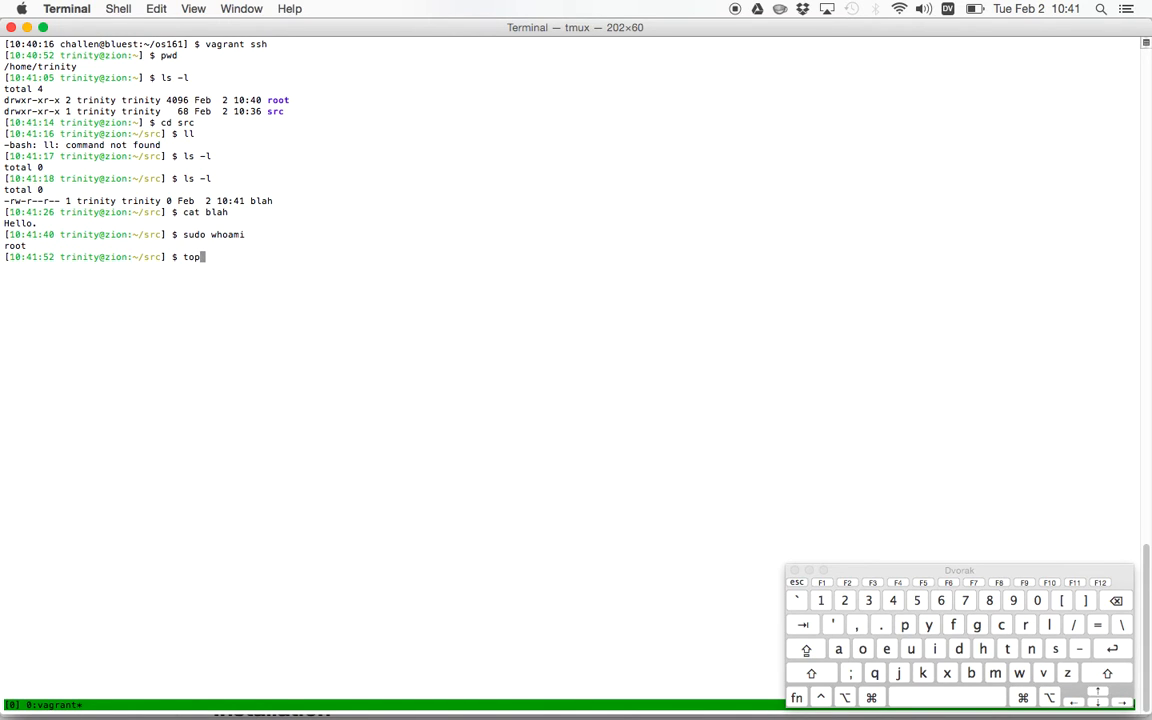
pyautogui.press('Return')
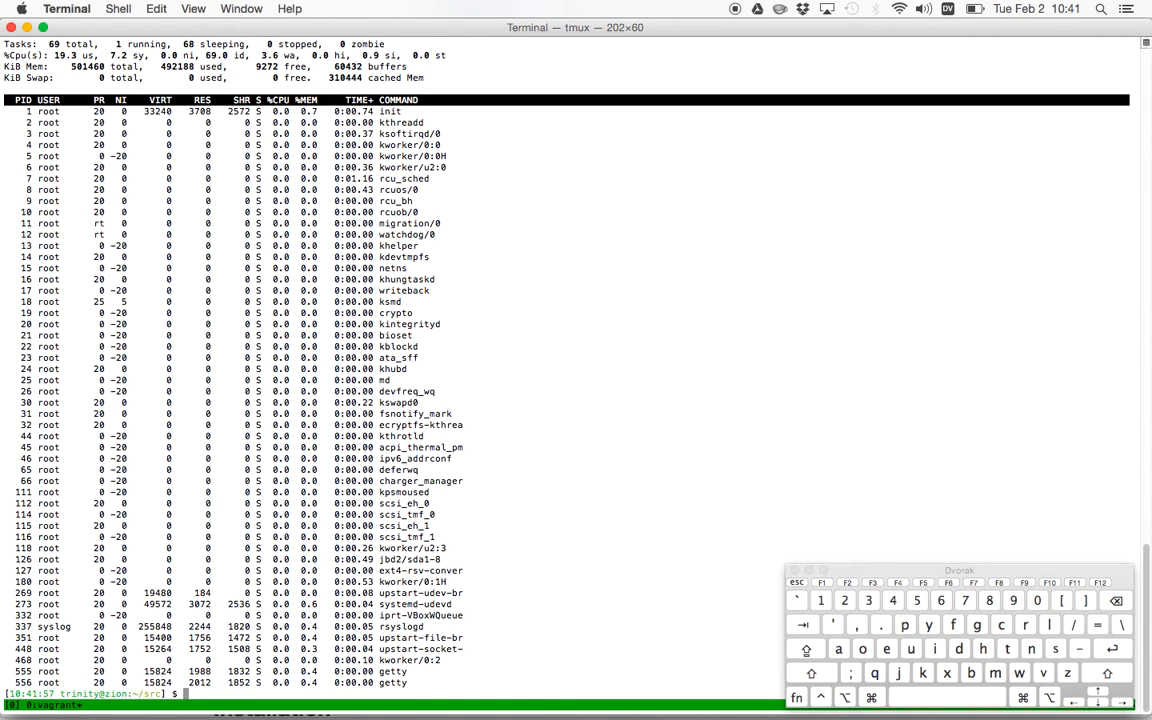
# Try lsof and pmap in the VM, then clear the screen.
pyautogui.write('lsof')
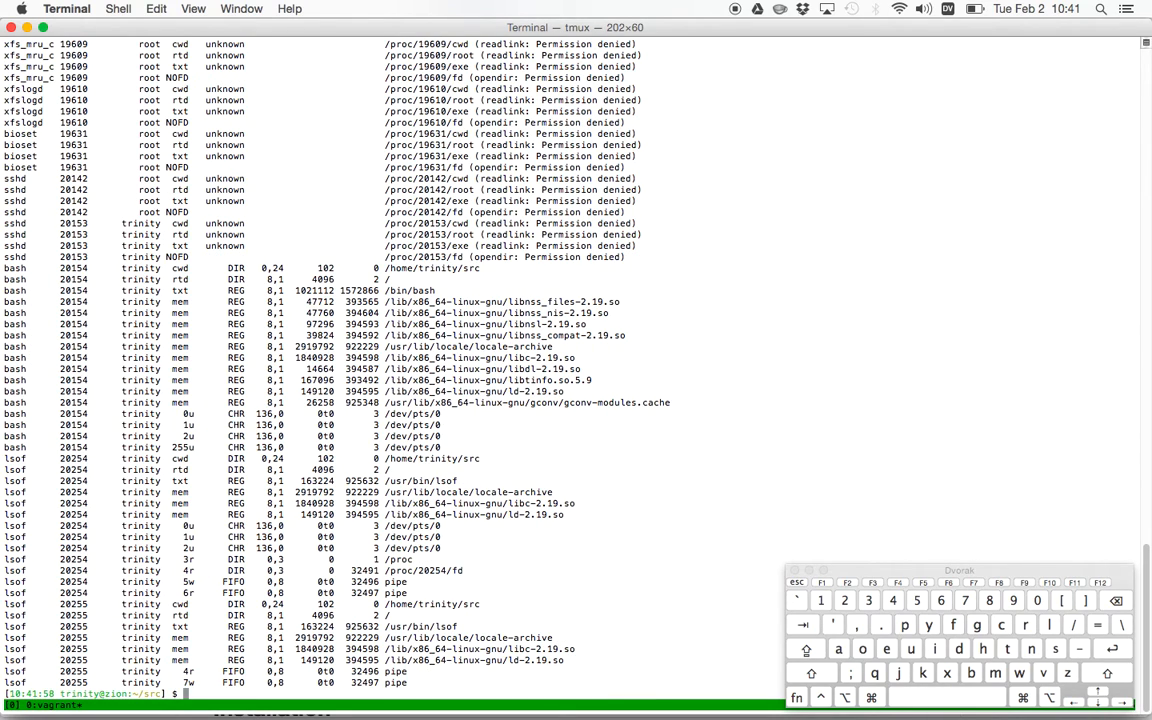
pyautogui.write('pmap')
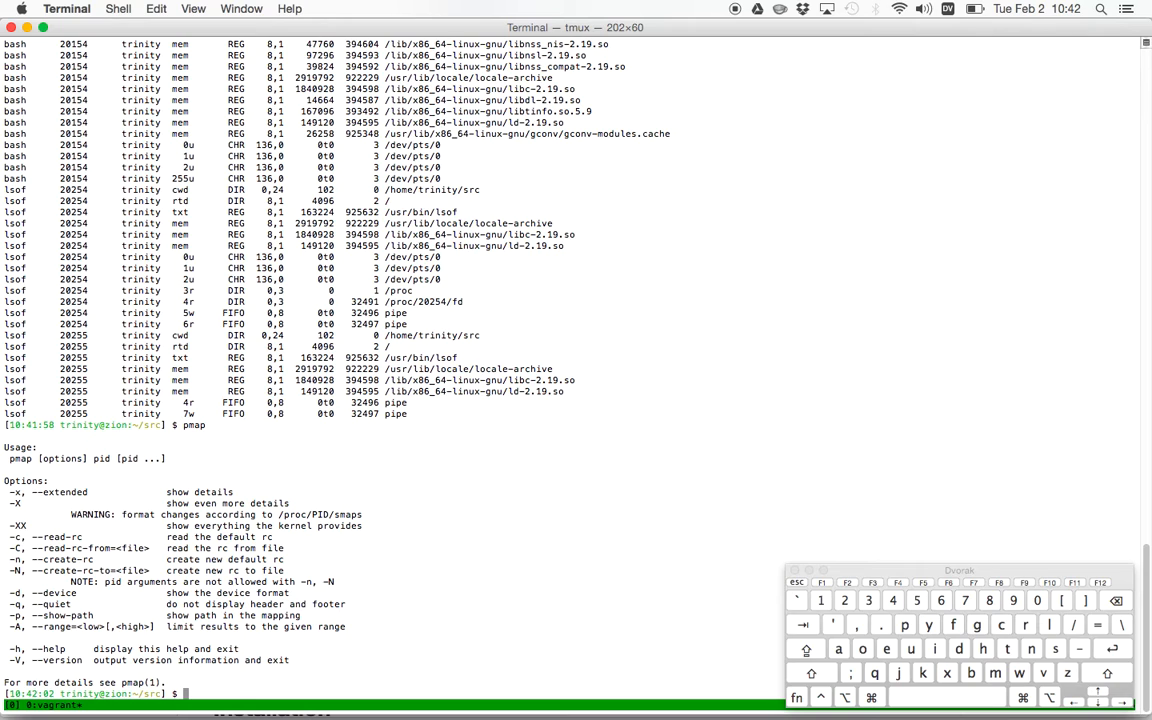
pyautogui.write('sudo')
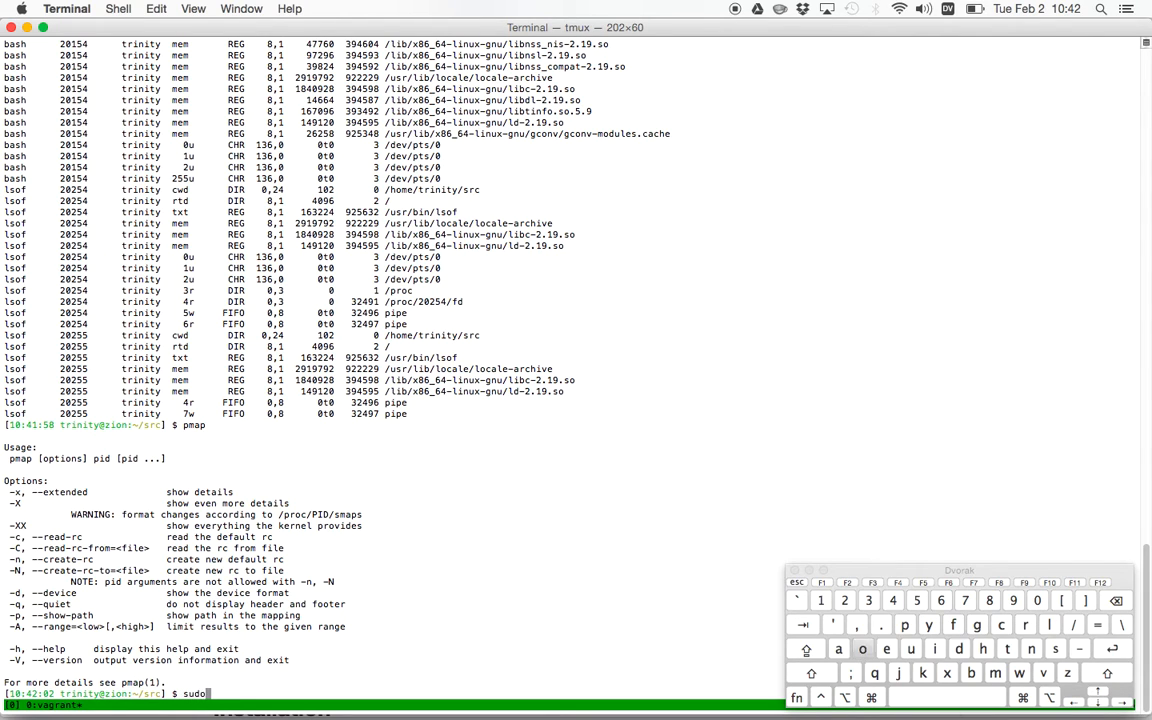
pyautogui.press('Return')
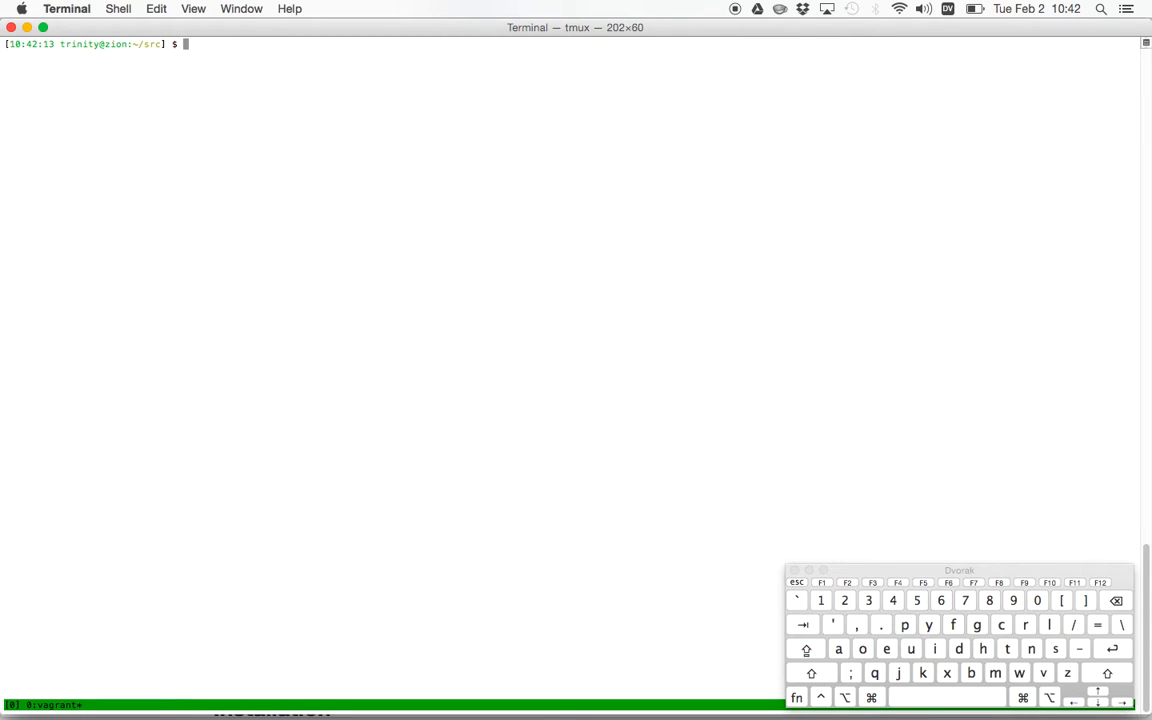
# Confirm gcc exists but firefox doesn't in the VM, then log out to host os161.
pyautogui.write('tmux^C')
pyautogui.write('sudo apt-get')
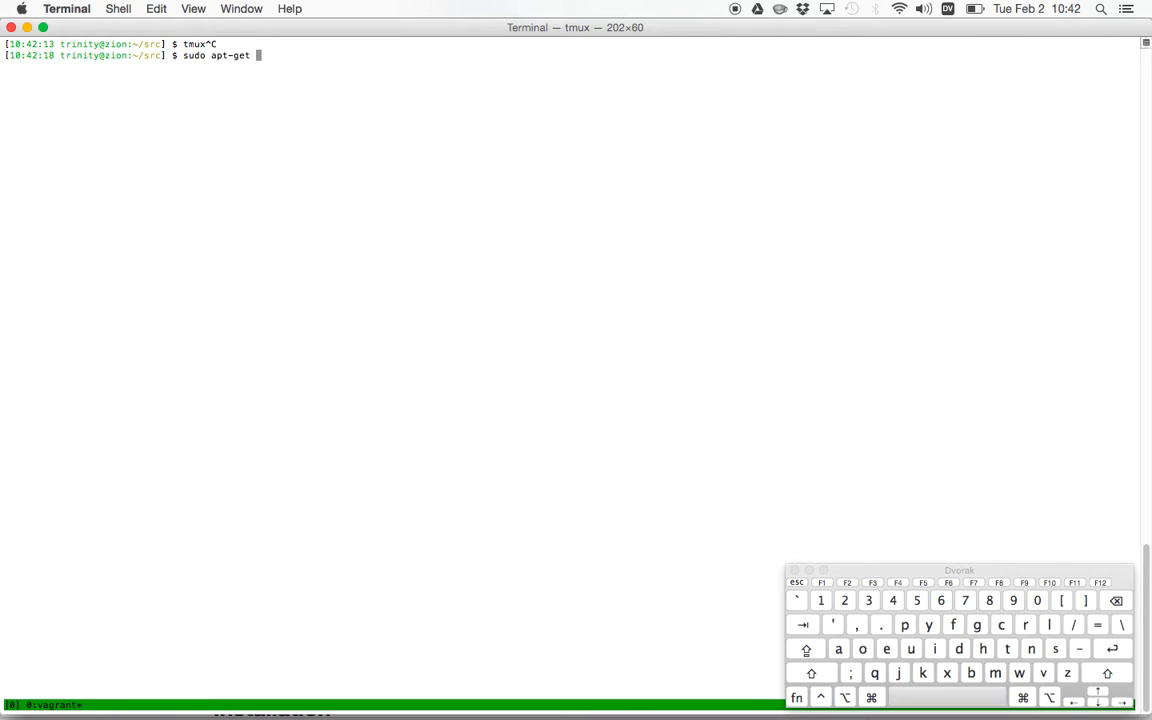
pyautogui.write('install whatever^C')
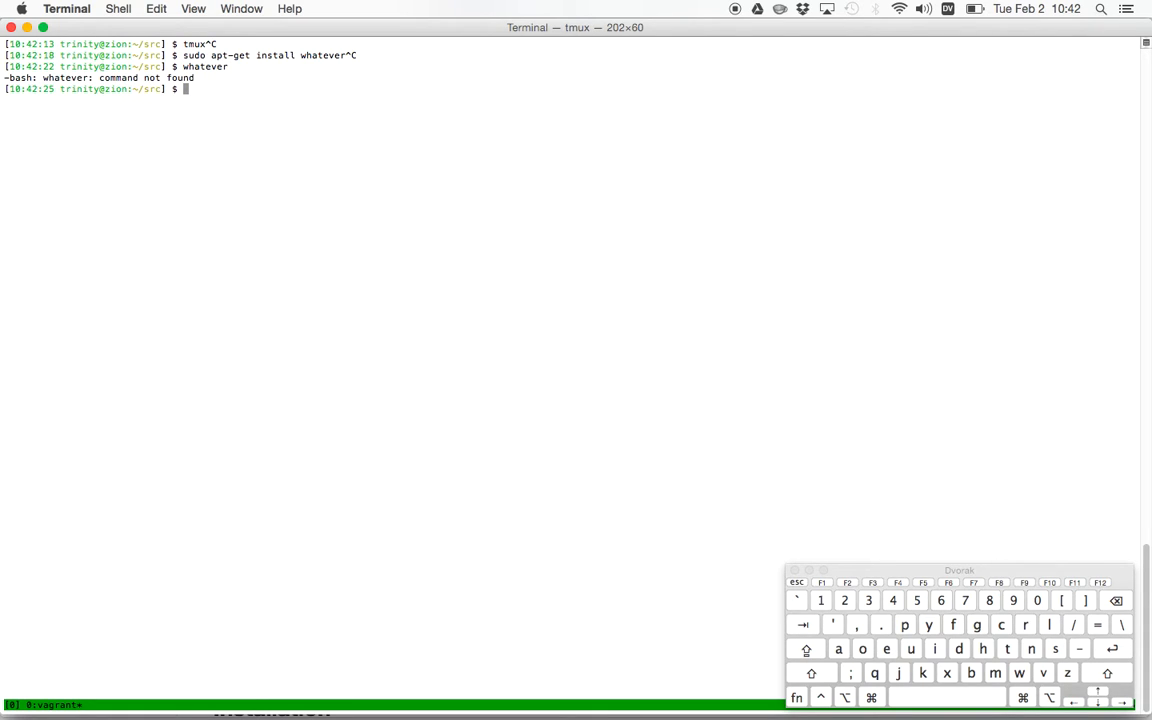
pyautogui.write('gcc')
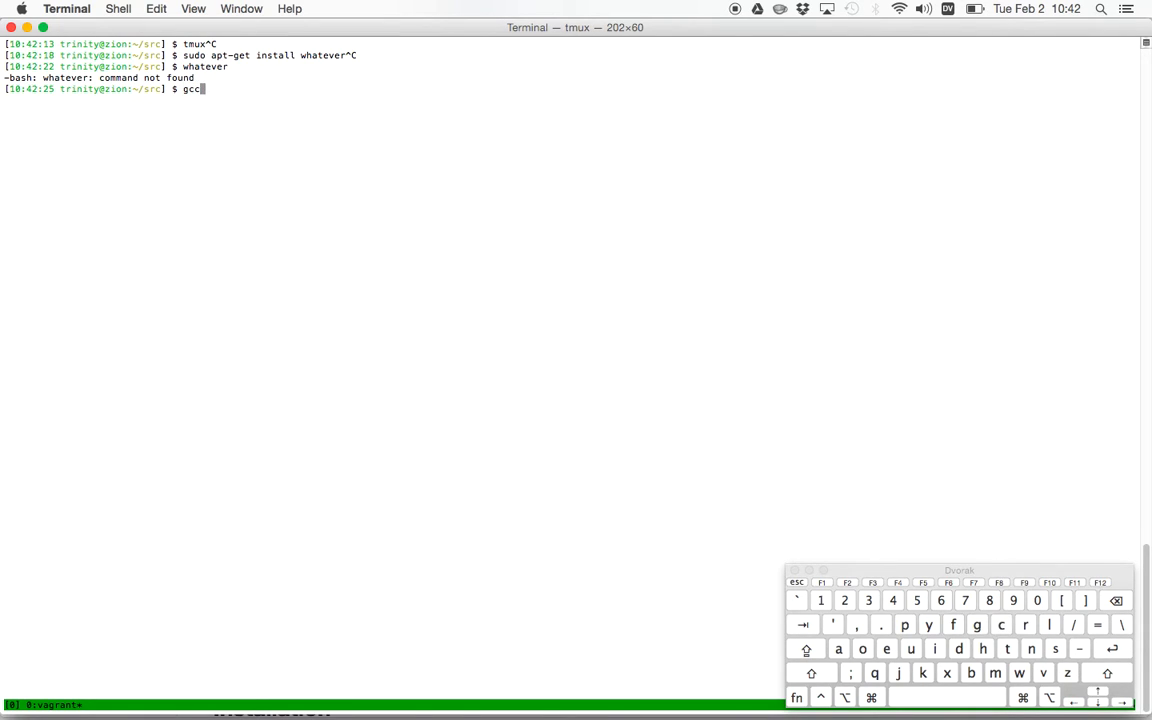
pyautogui.press('return')
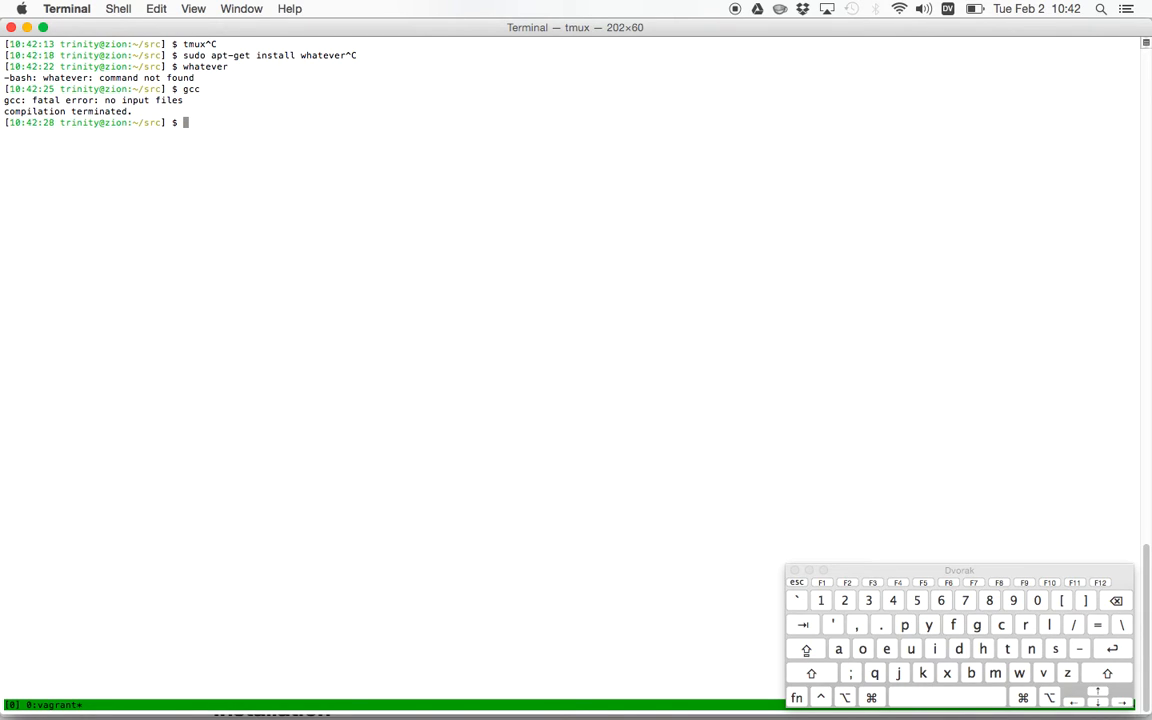
pyautogui.write('firefox')
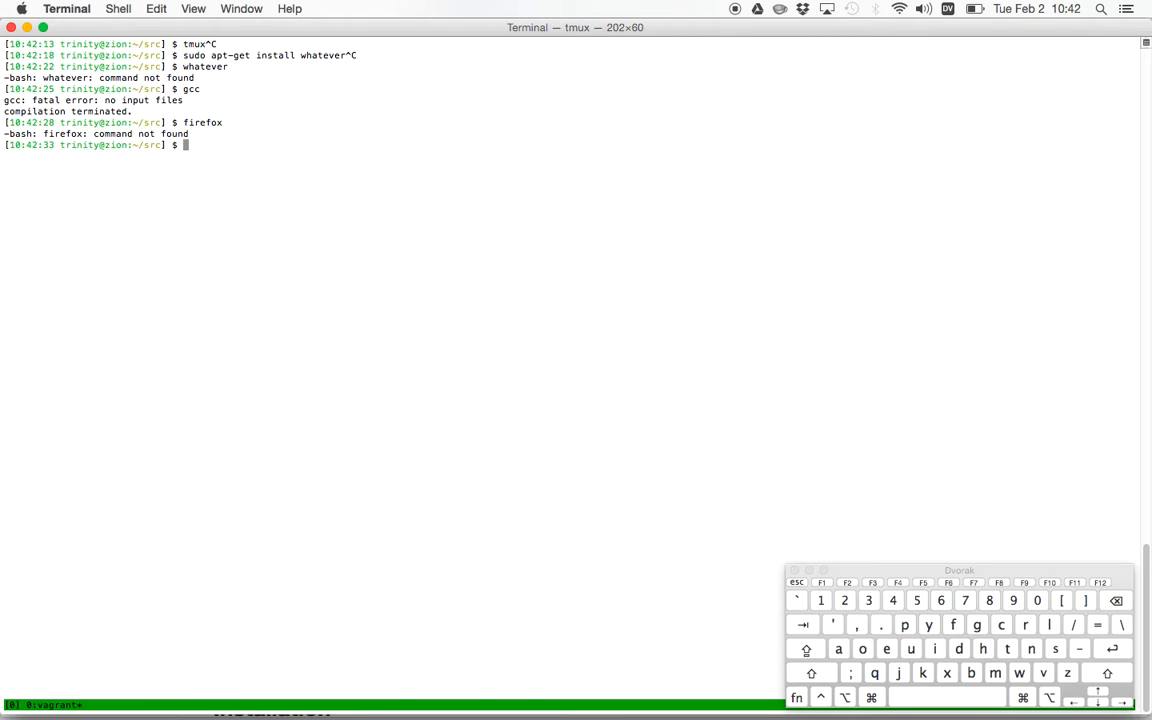
pyautogui.write('logout')
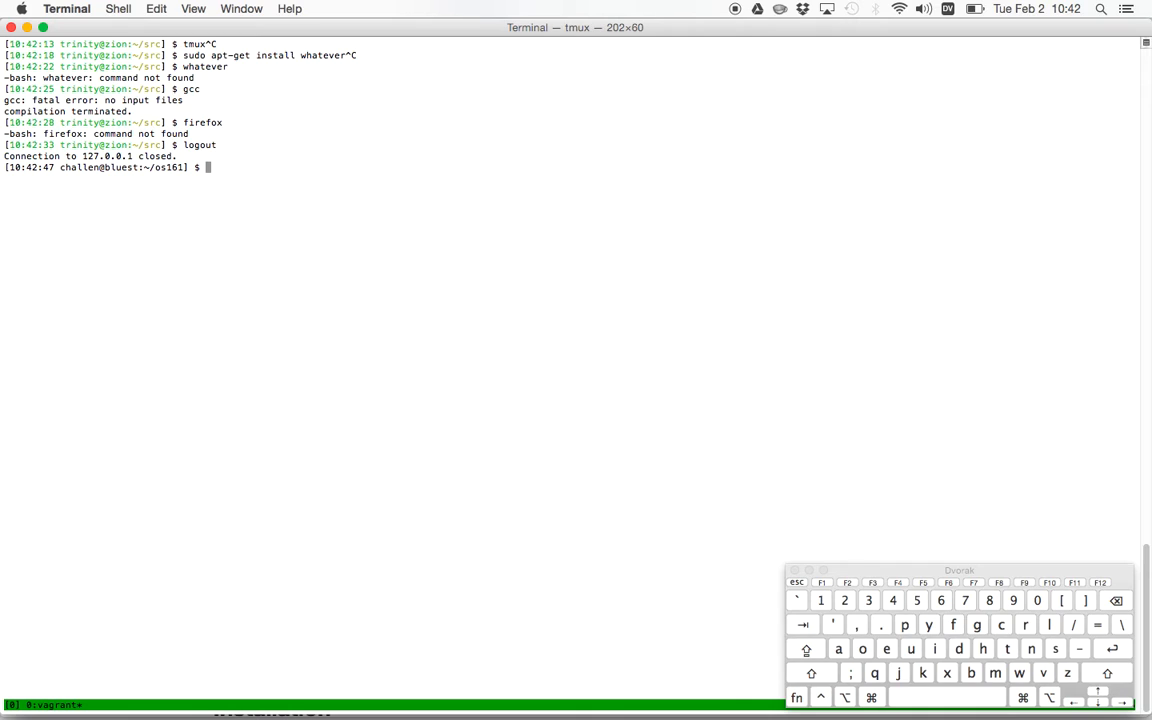
# Log into the VM with vagrant ssh and immediately log back out.
pyautogui.write('vagrant ssh')
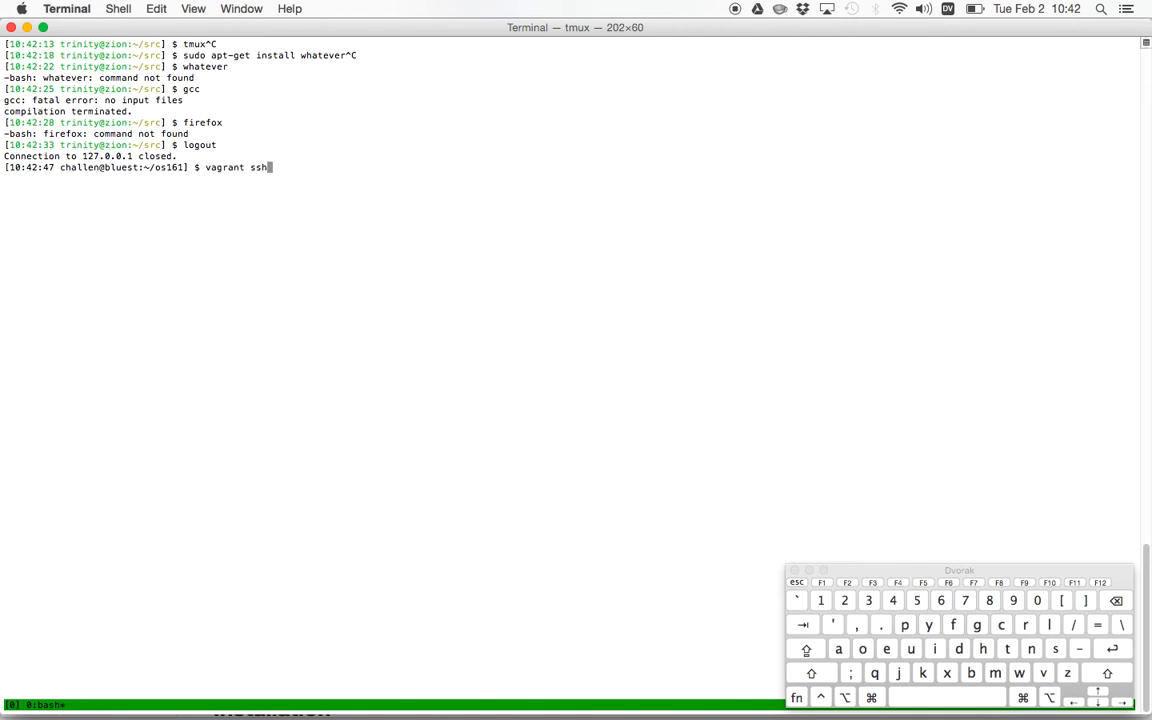
pyautogui.press('Return')
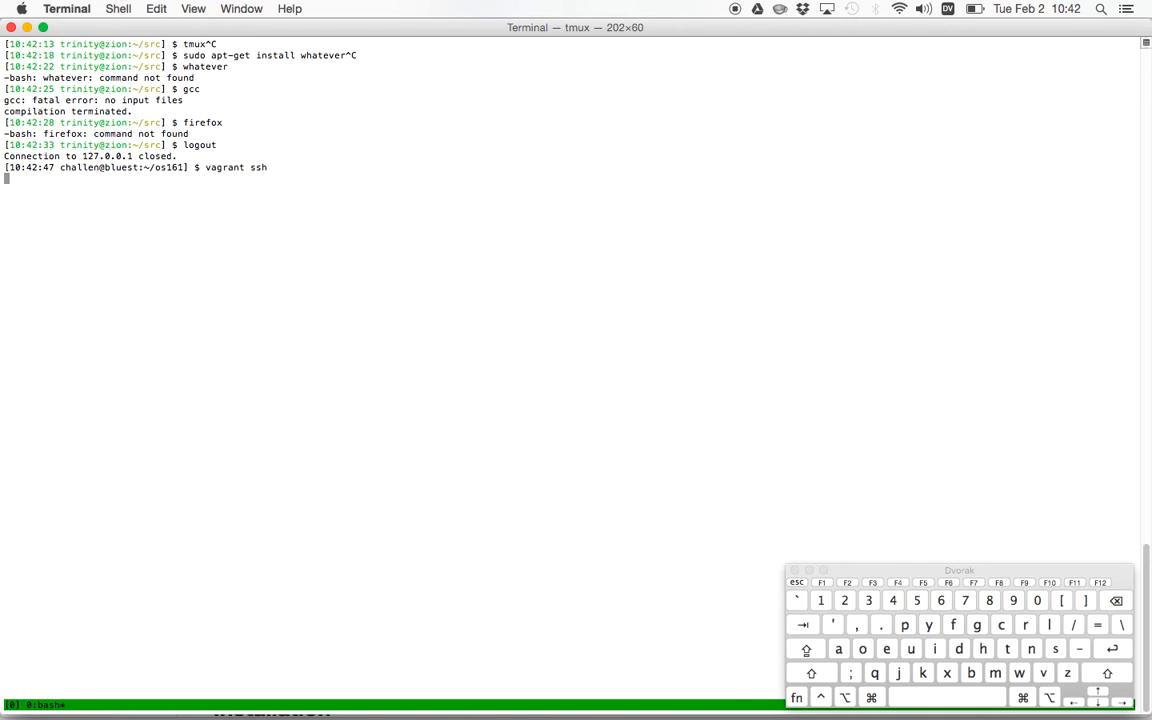
pyautogui.press('Return')
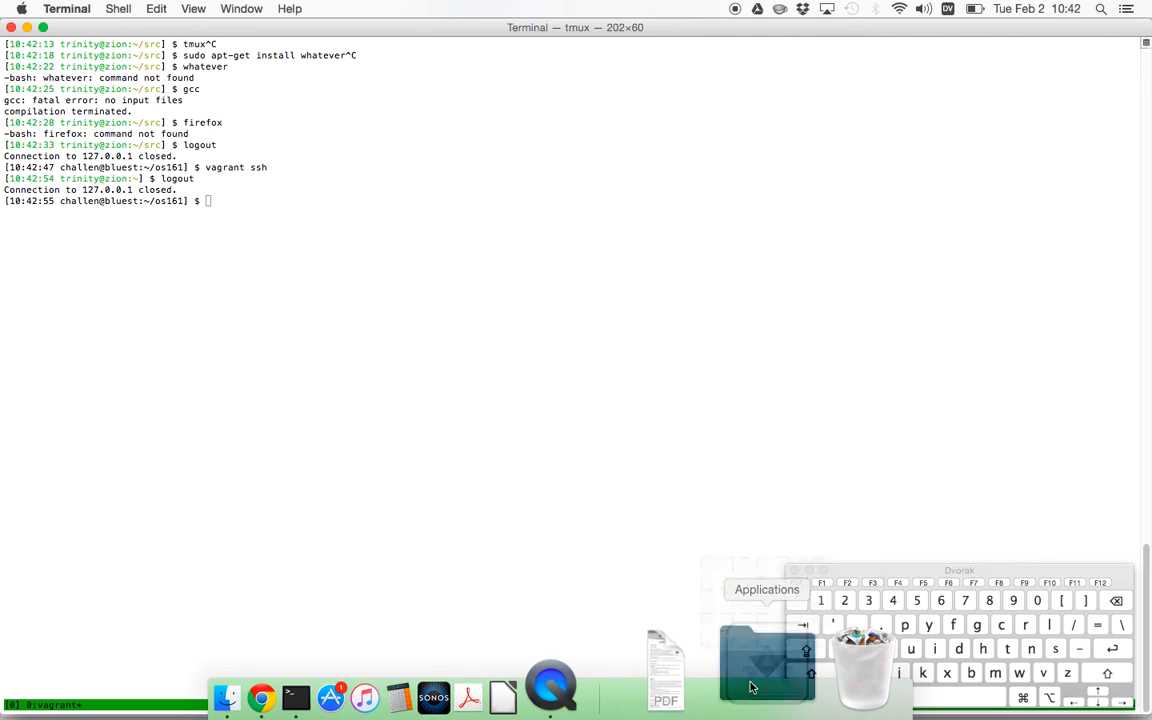
pyautogui.moveTo(1028, 445)
pyautogui.write('v')
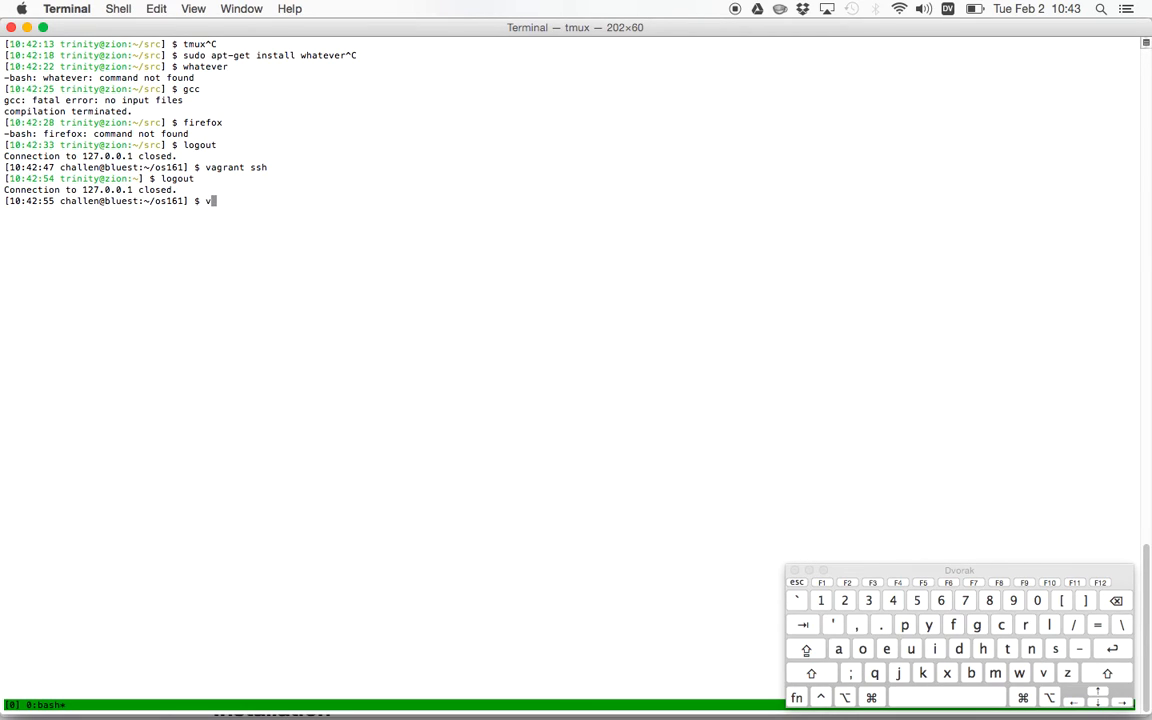
# Halt the VM, confirm ops-class.org is Powered Off, and enter vagrant up.
pyautogui.write('agrant')
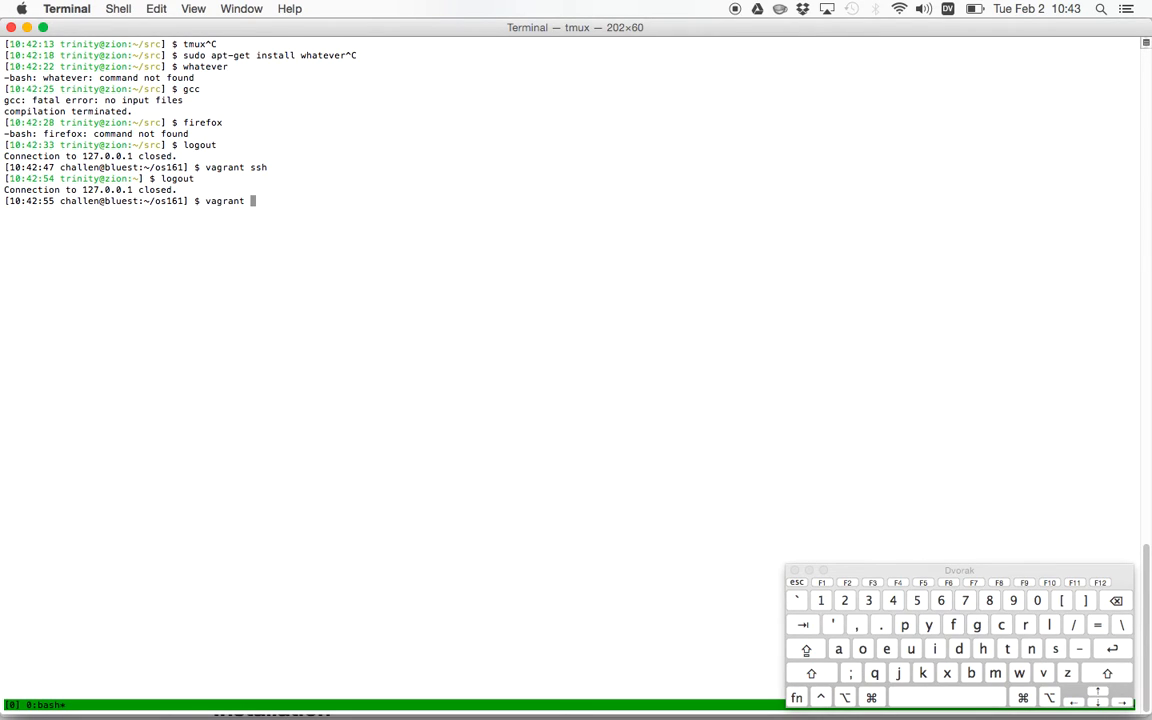
pyautogui.write('halt')
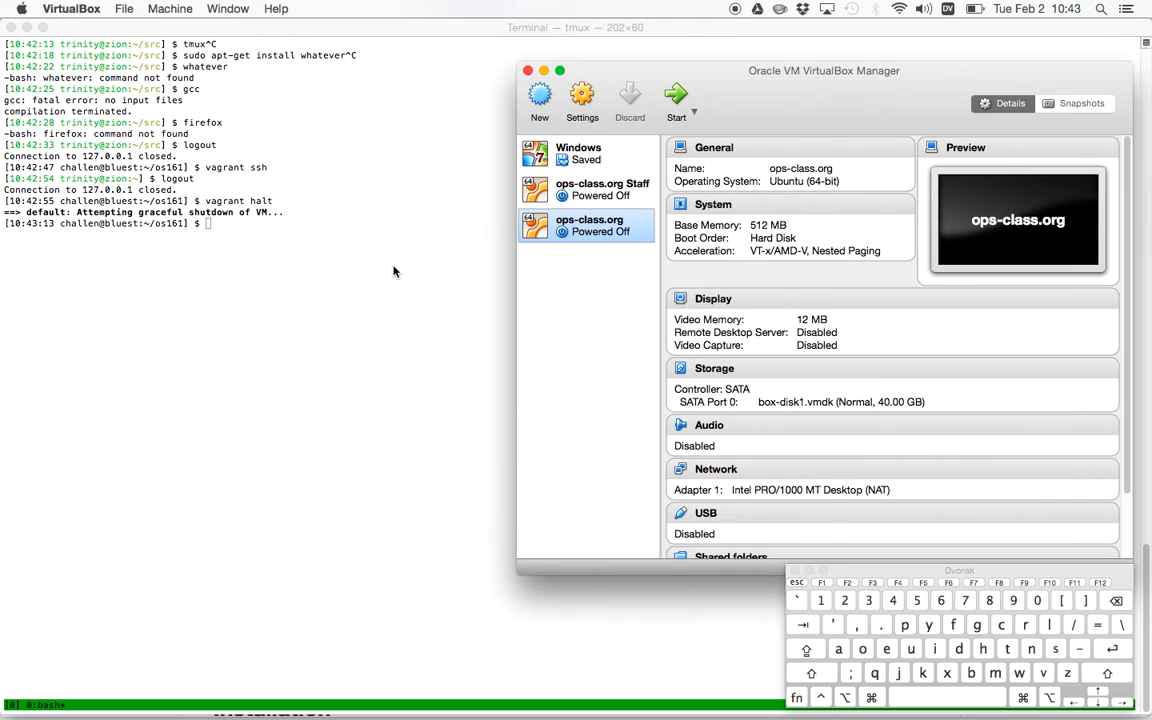
pyautogui.write('vagrant up')
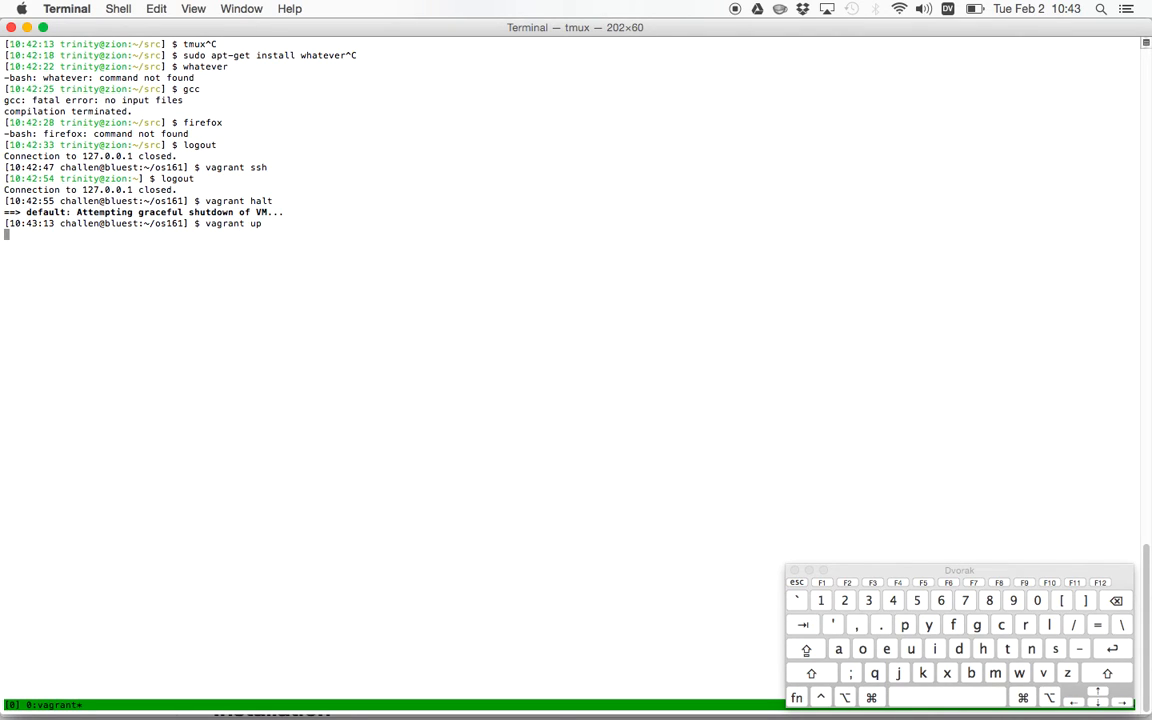
# Reboot the VM with vagrant up, then log in and out via vagrant ssh.
pyautogui.press('Return')
pyautogui.write('vagrant ssh')
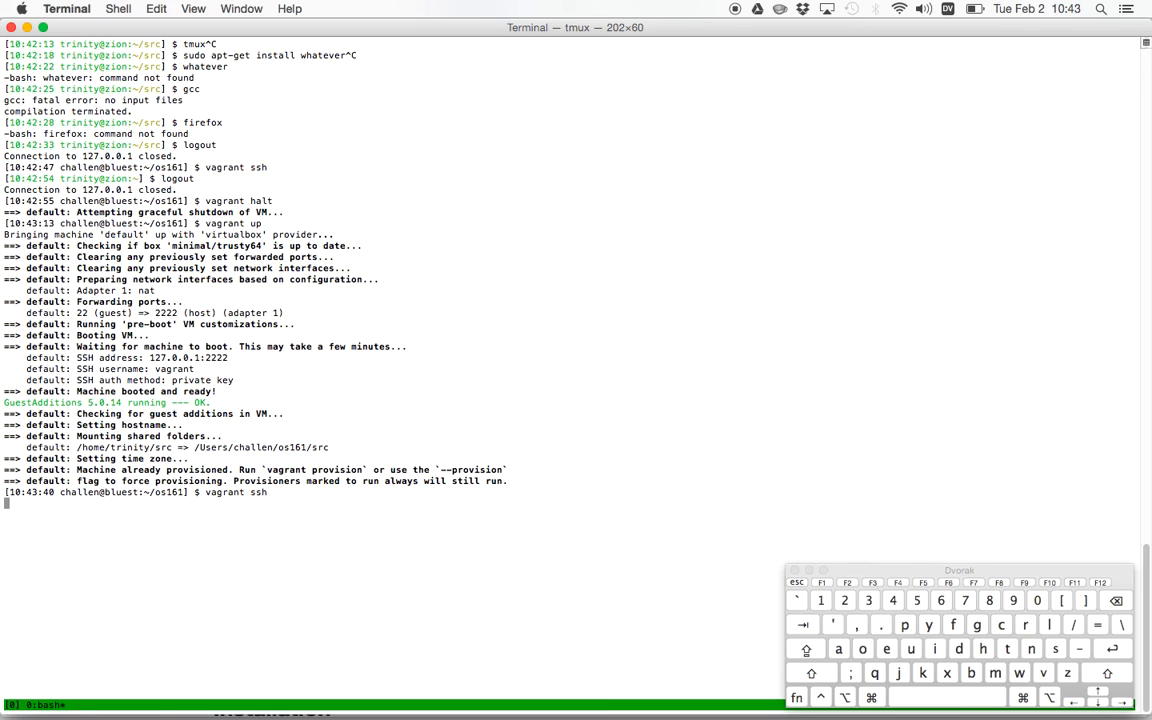
pyautogui.press('return')
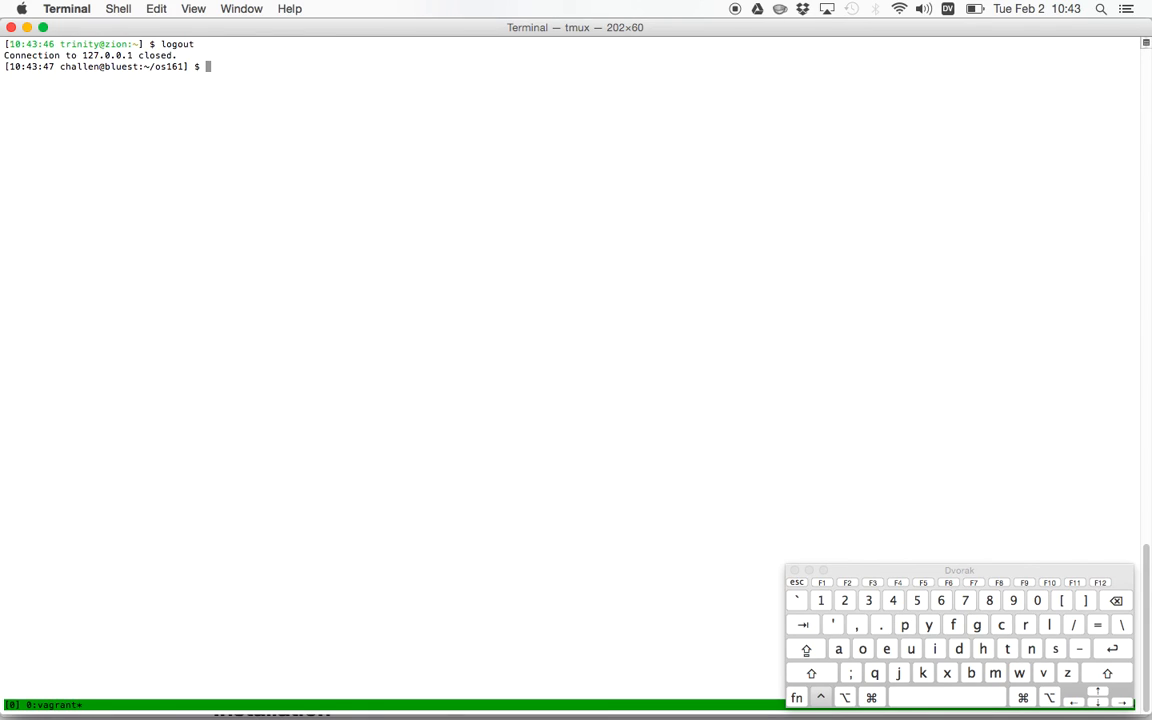